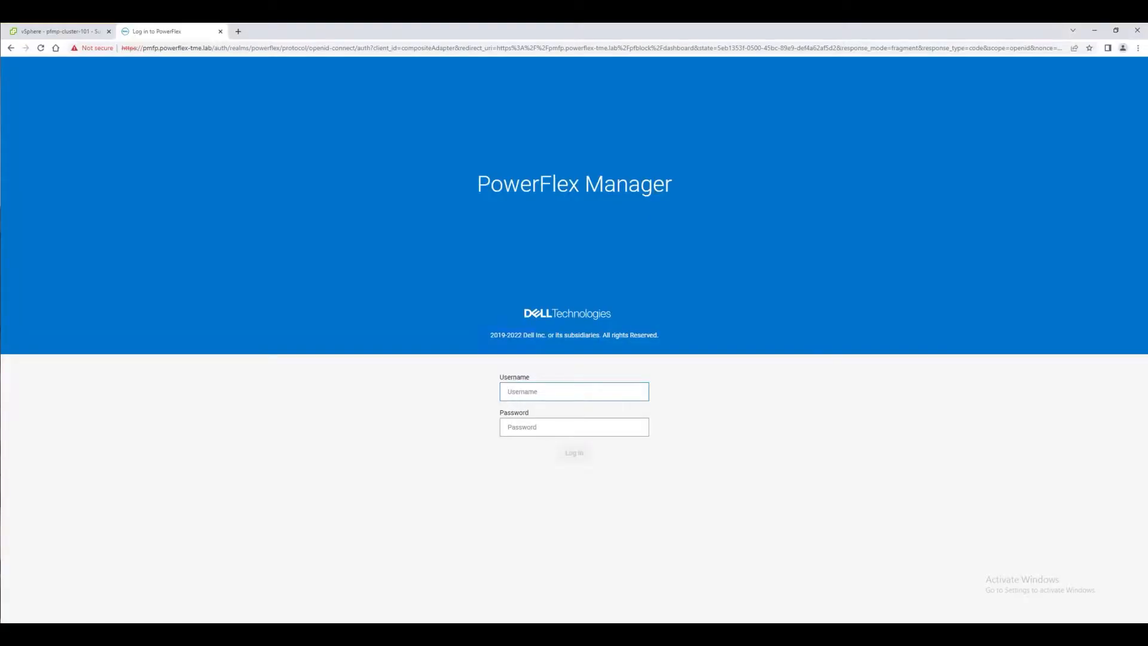
Sign in as admin and submit a new password to activate the account
{"action": "left_click", "coordinate": [575, 392]}
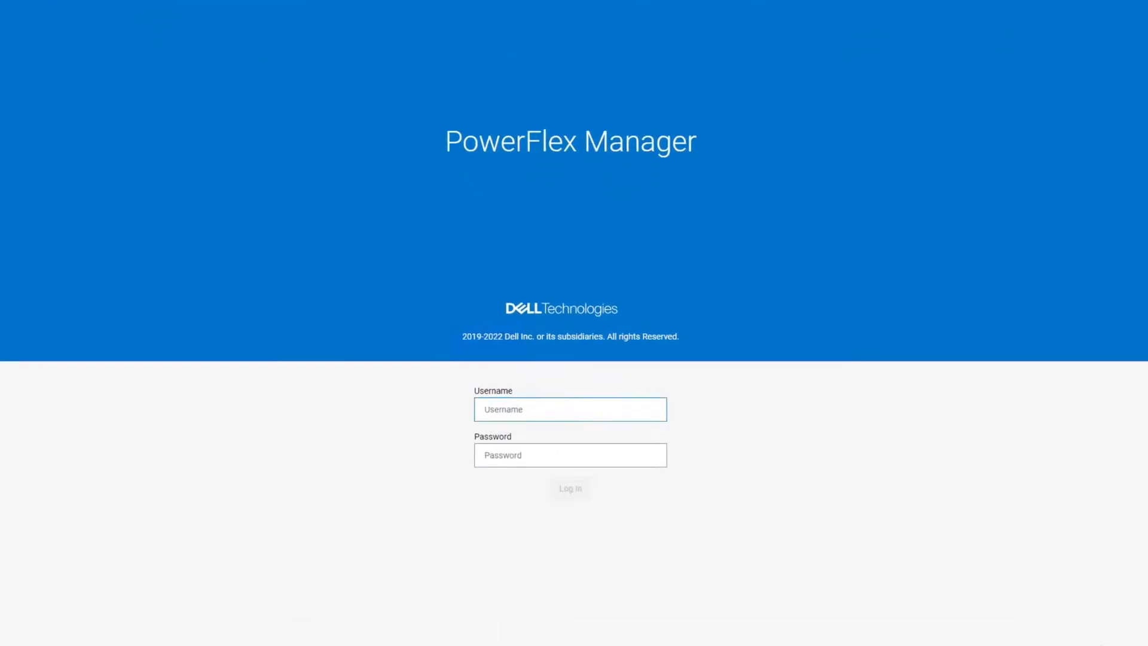
{"action": "type", "text": "admin"}
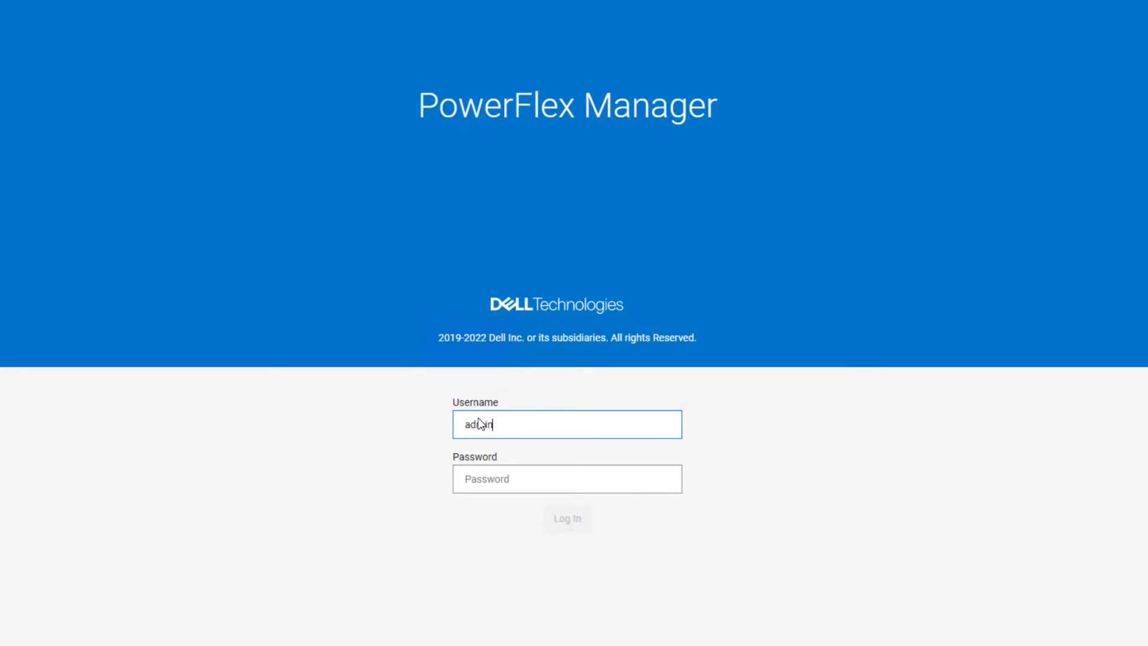
{"action": "type", "text": "password"}
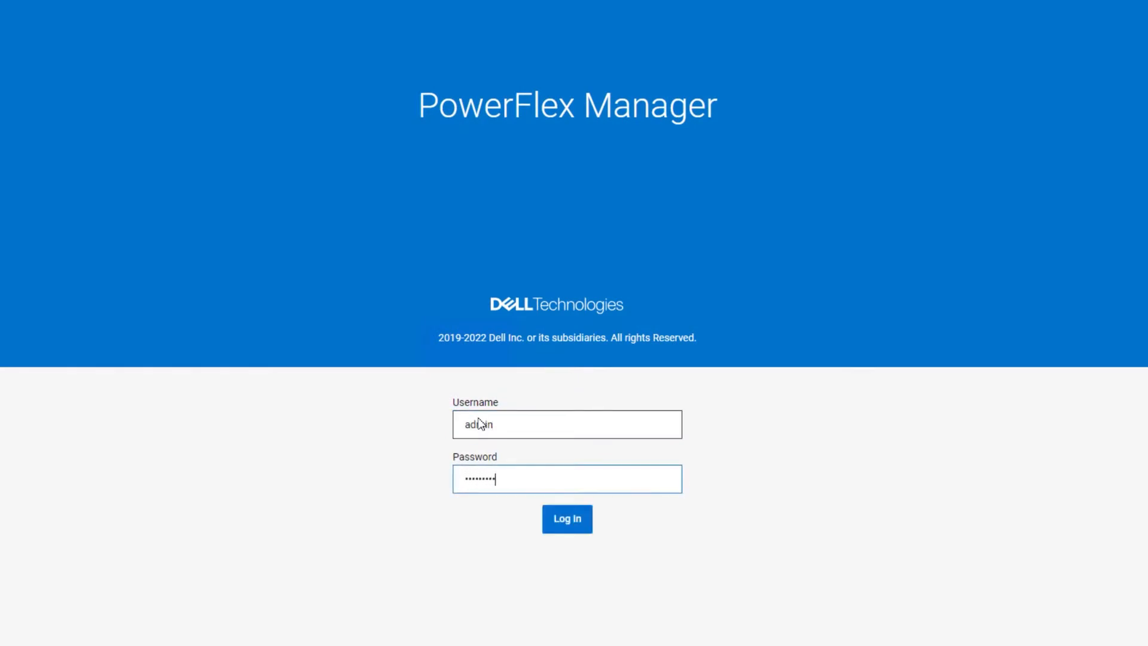
{"action": "left_click", "coordinate": [567, 519]}
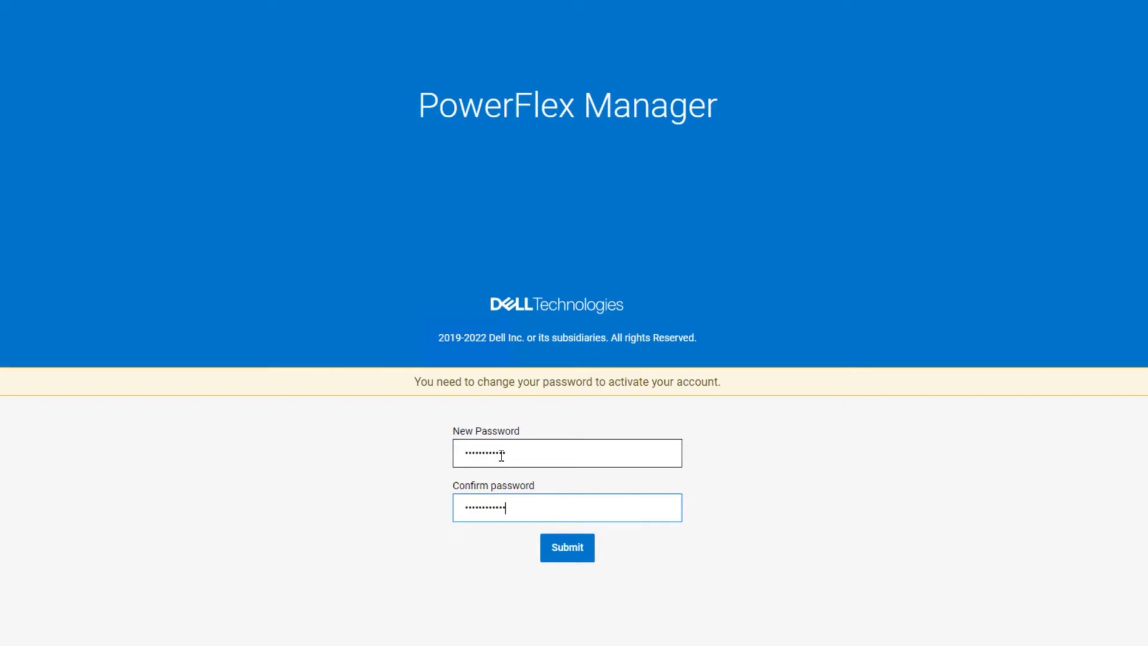
{"action": "left_click", "coordinate": [567, 548]}
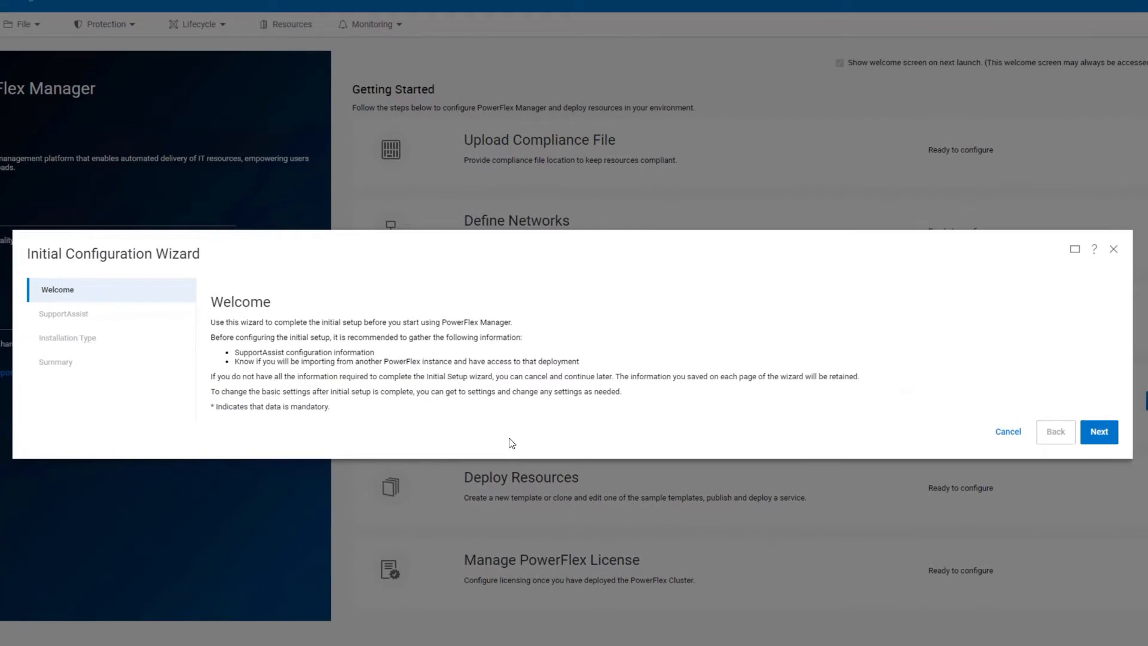
{"action": "mouse_move", "coordinate": [1099, 432]}
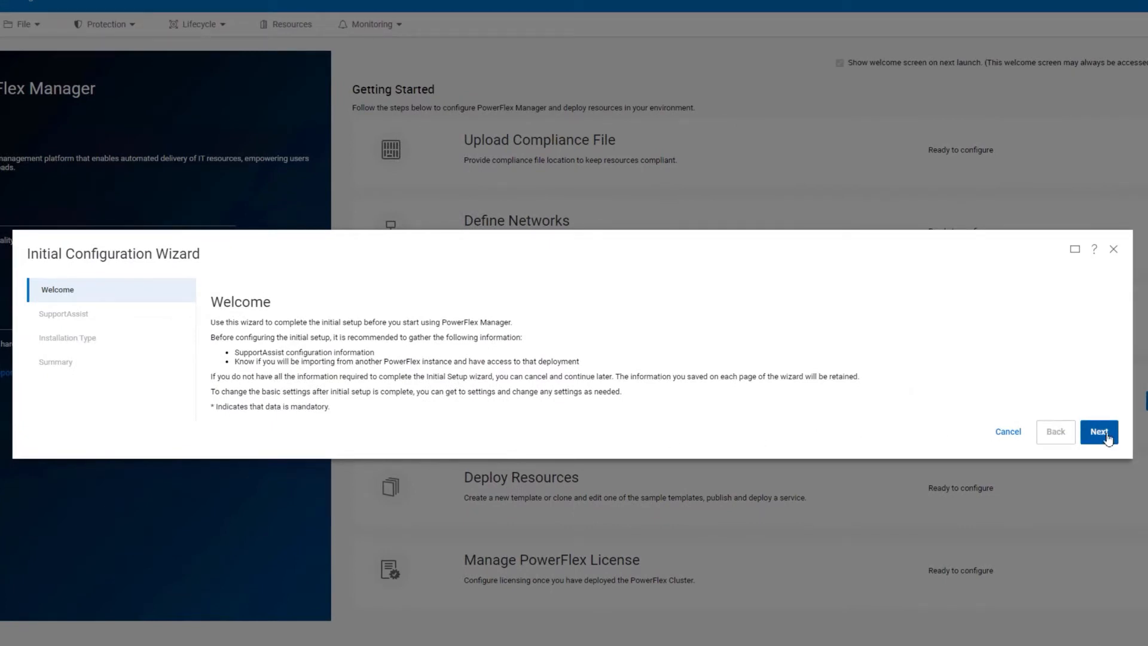
Finish the Initial Configuration Wizard with SupportAssist off and a new PowerFlex instance deployment
{"action": "left_click", "coordinate": [1100, 432]}
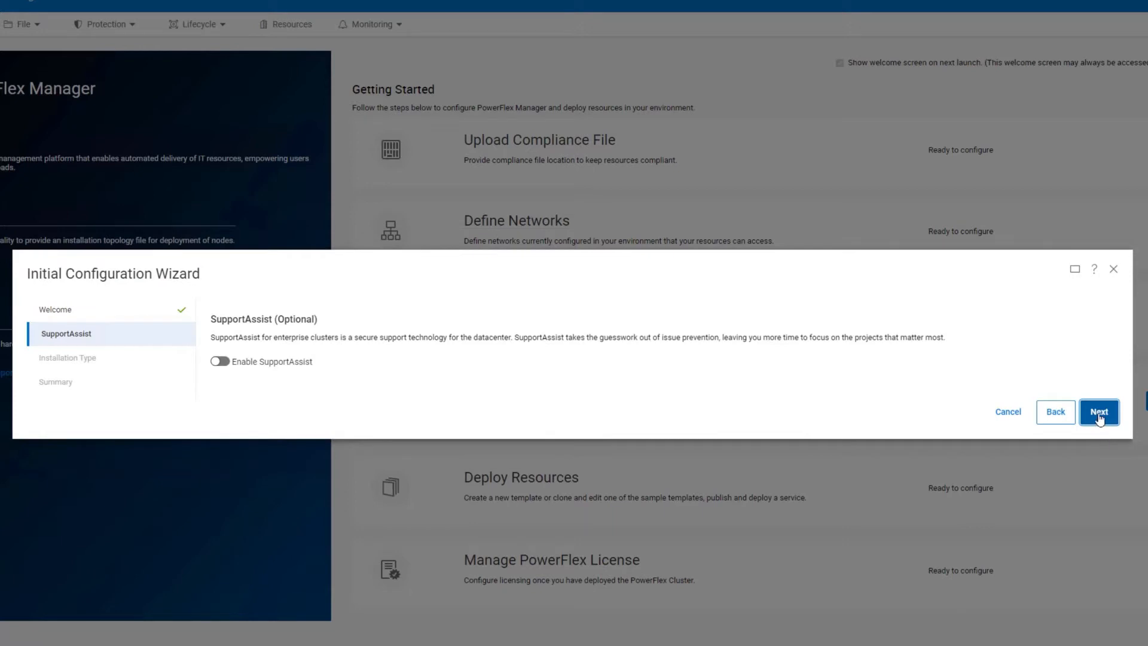
{"action": "left_click", "coordinate": [1100, 413]}
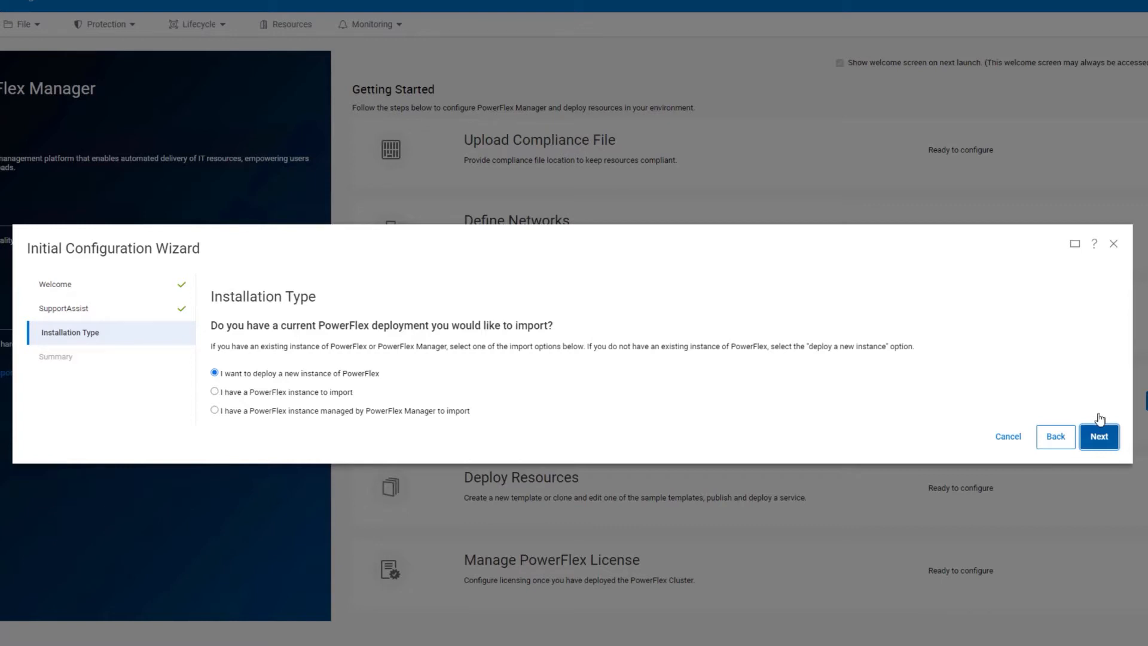
{"action": "mouse_move", "coordinate": [1006, 408]}
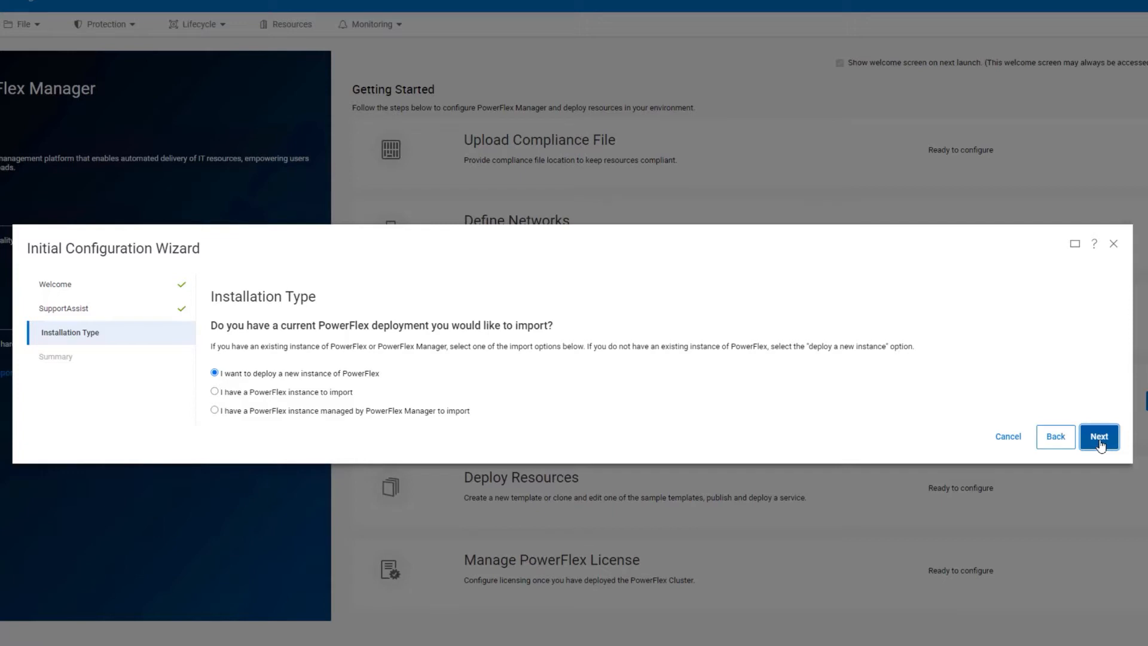
{"action": "left_click", "coordinate": [1100, 436]}
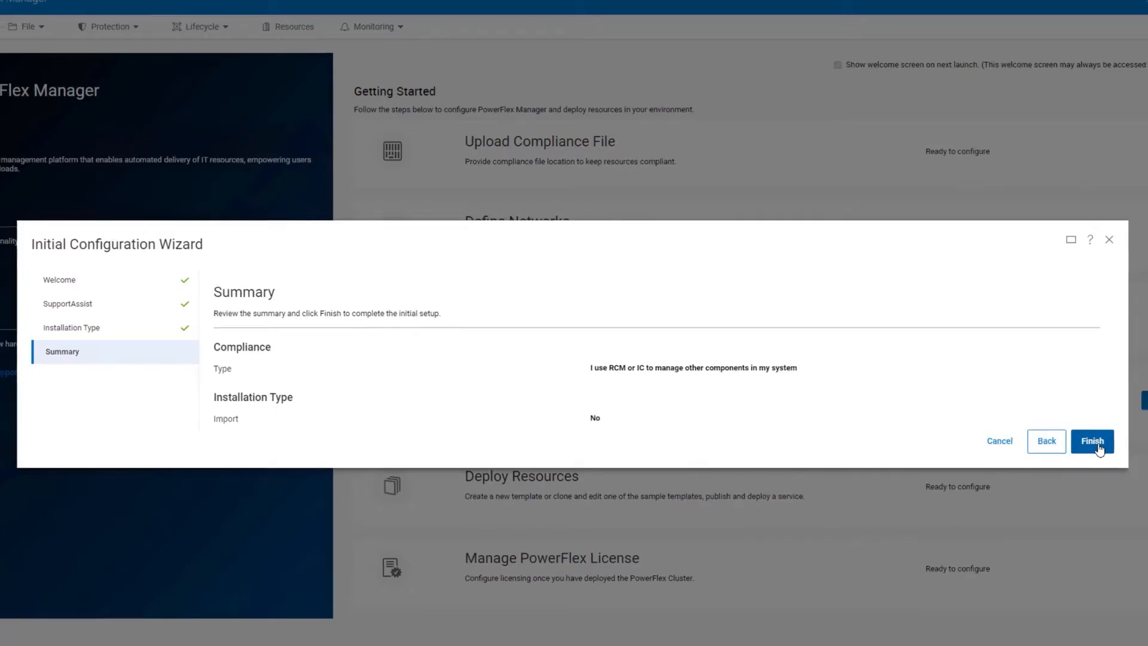
{"action": "left_click", "coordinate": [1093, 441]}
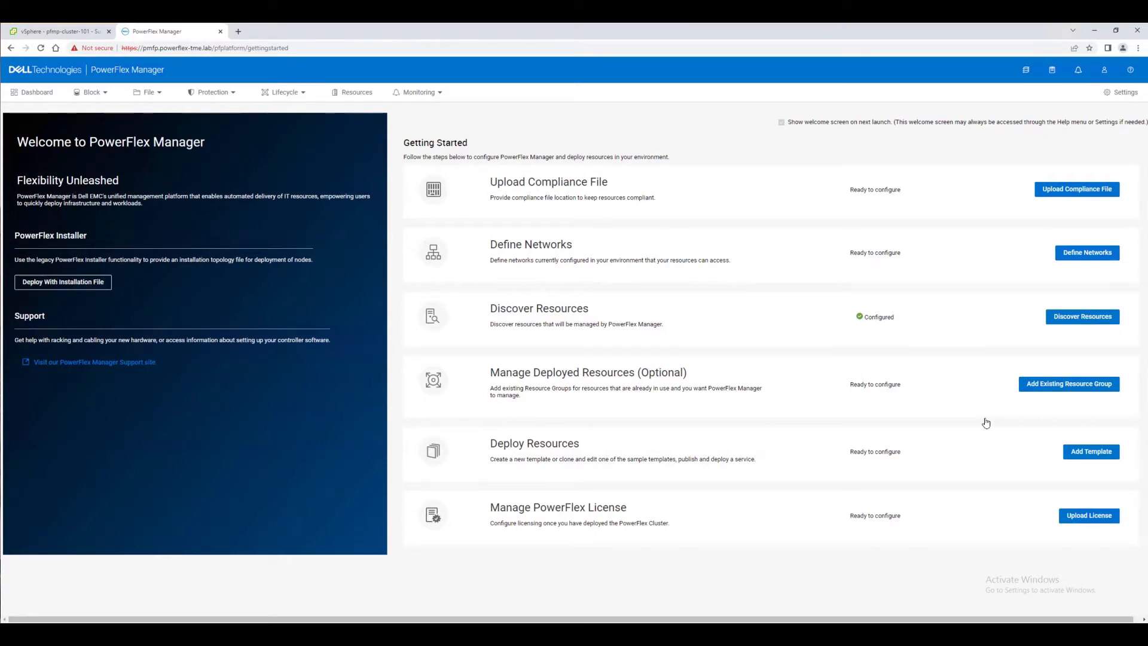
{"action": "mouse_move", "coordinate": [986, 428]}
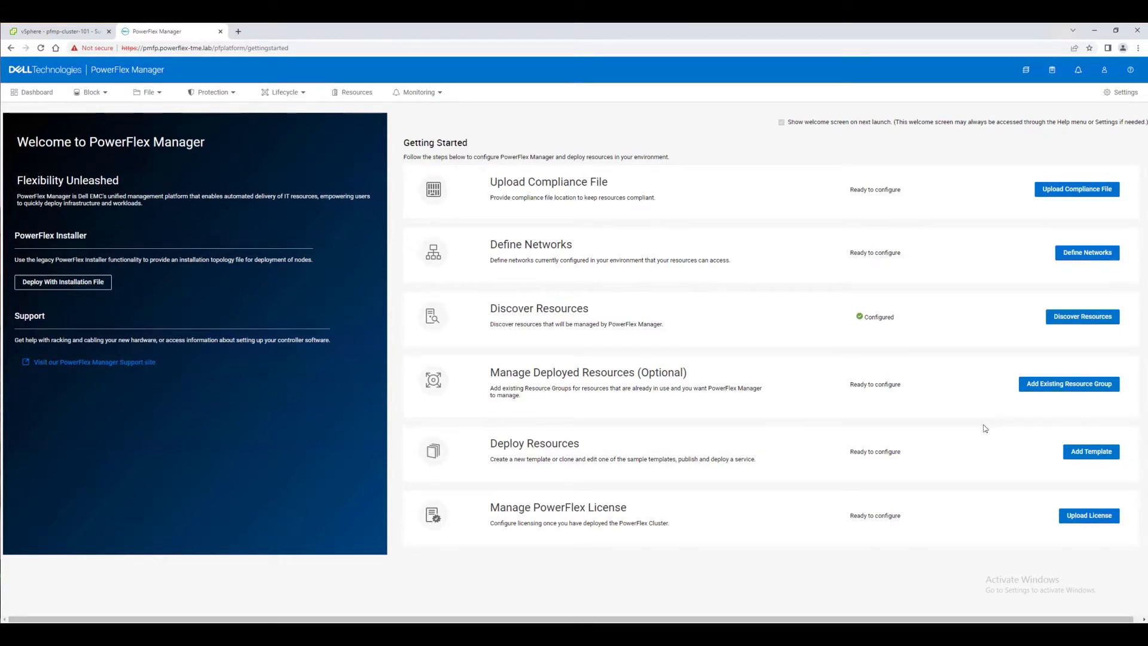
{"action": "mouse_move", "coordinate": [1028, 254]}
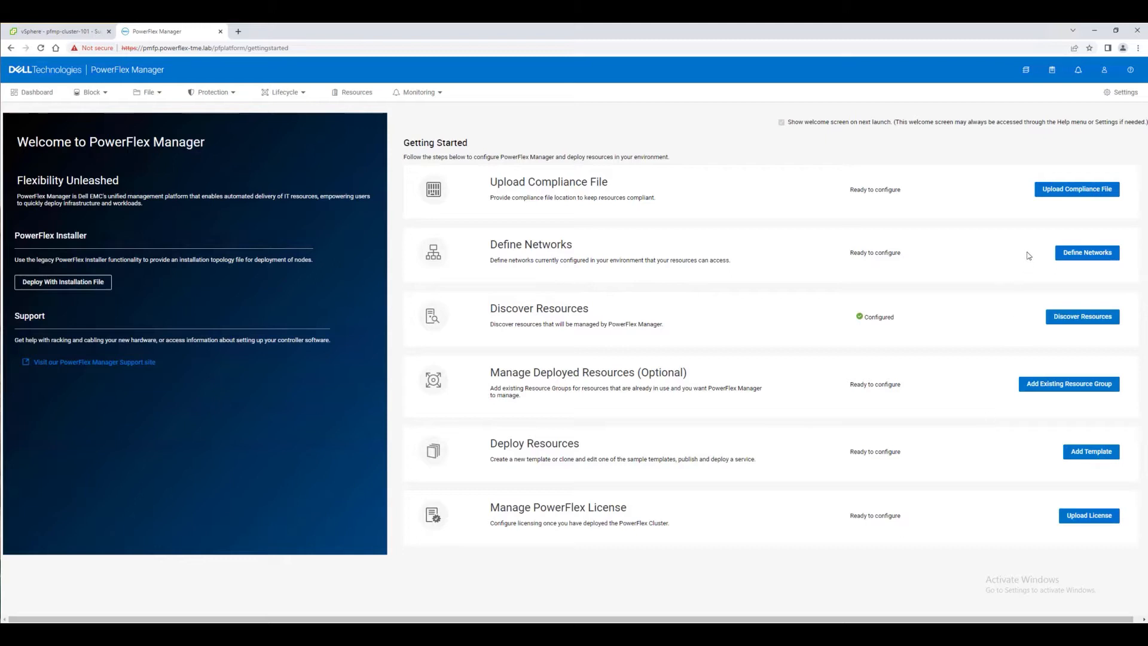
{"action": "mouse_move", "coordinate": [1069, 193]}
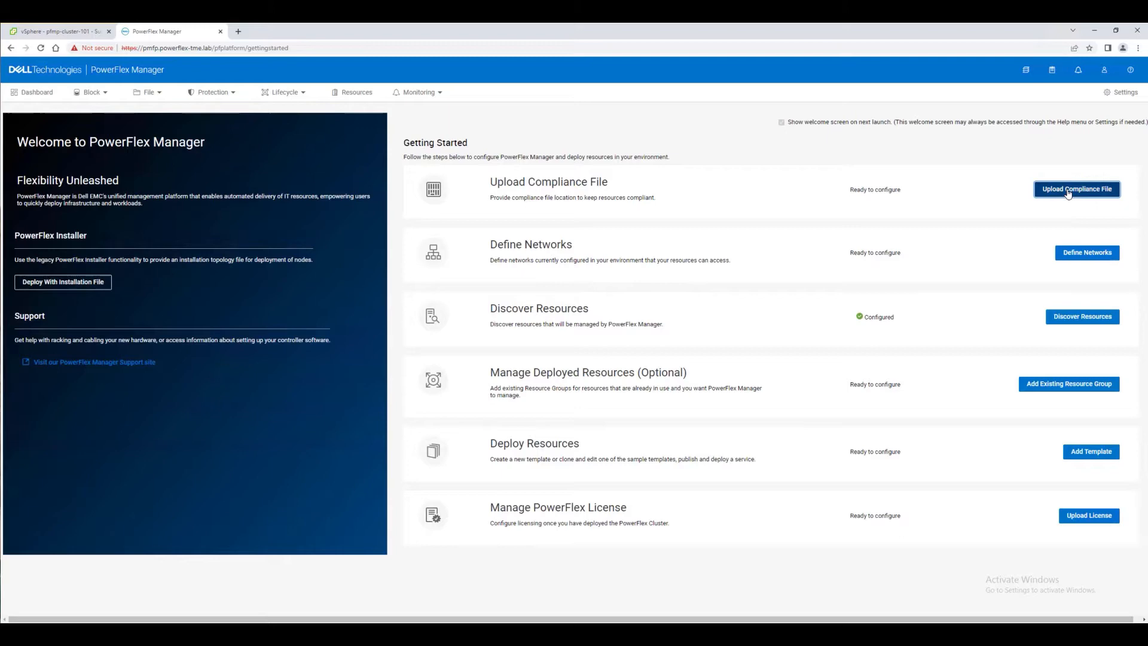
Open Configure Compliance from Getting Started and begin adding a compliance file
{"action": "left_click", "coordinate": [1078, 189]}
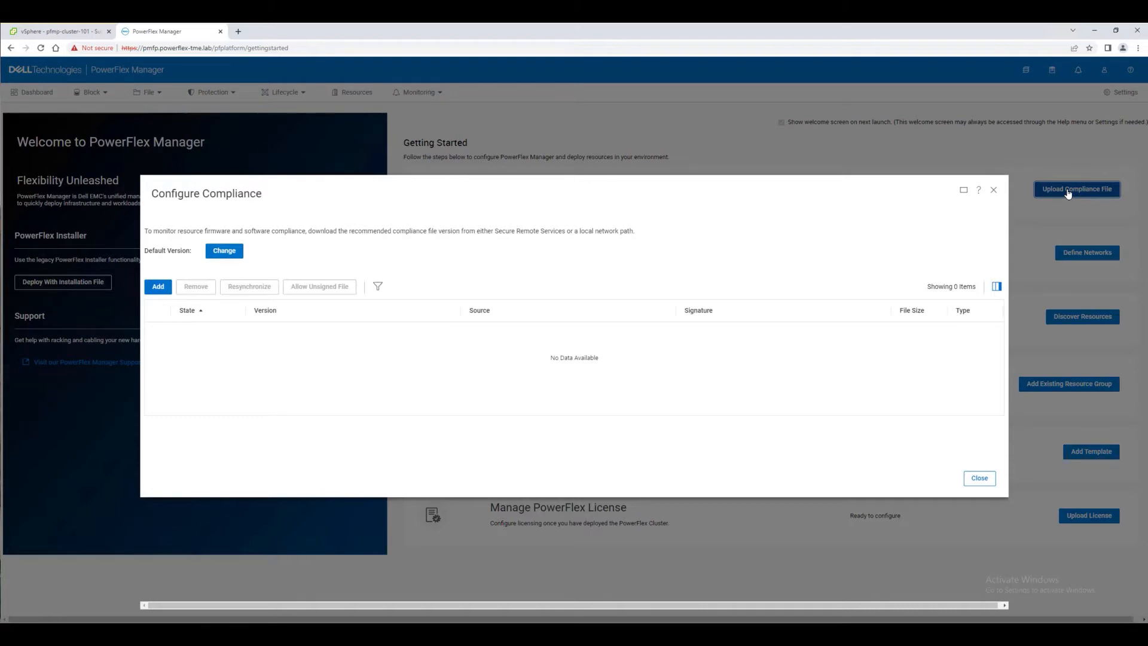
{"action": "mouse_move", "coordinate": [717, 459]}
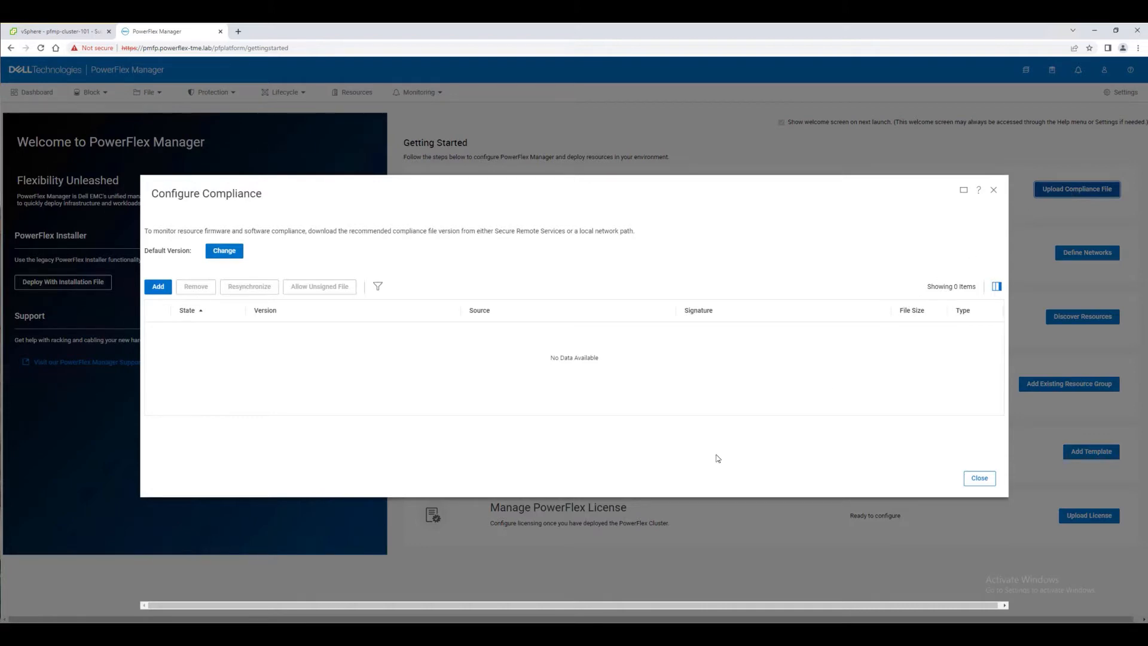
{"action": "left_click", "coordinate": [158, 286]}
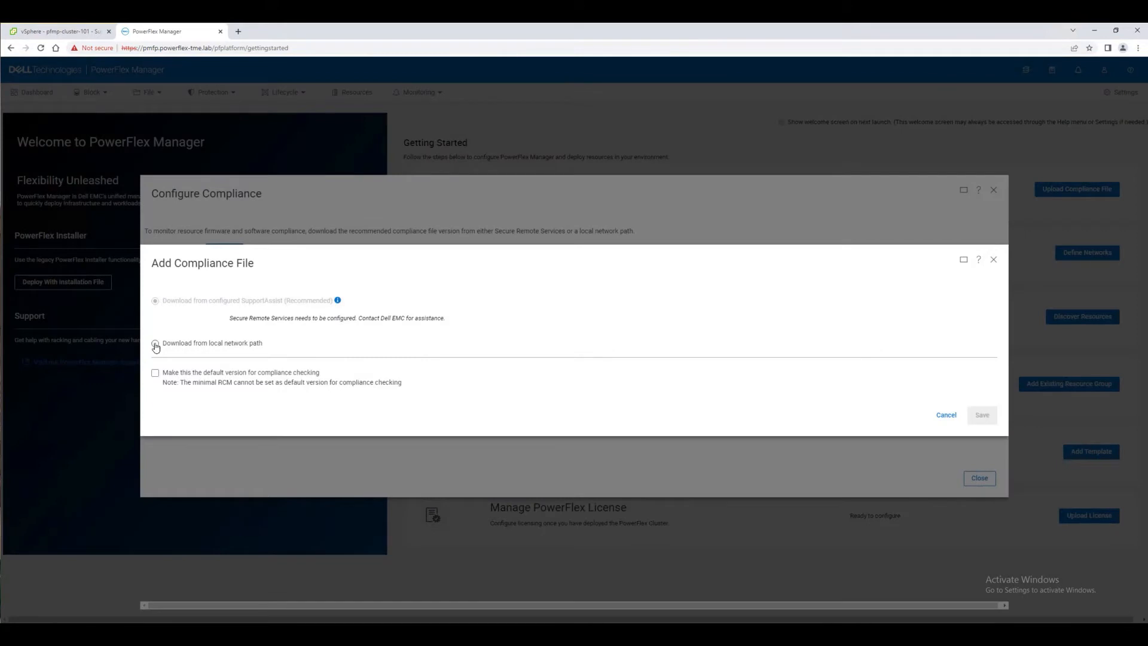
Point to the Intelligent_Catalog_40_370 zip on the CIFS share as Administrator and test the connection
{"action": "left_click", "coordinate": [156, 344]}
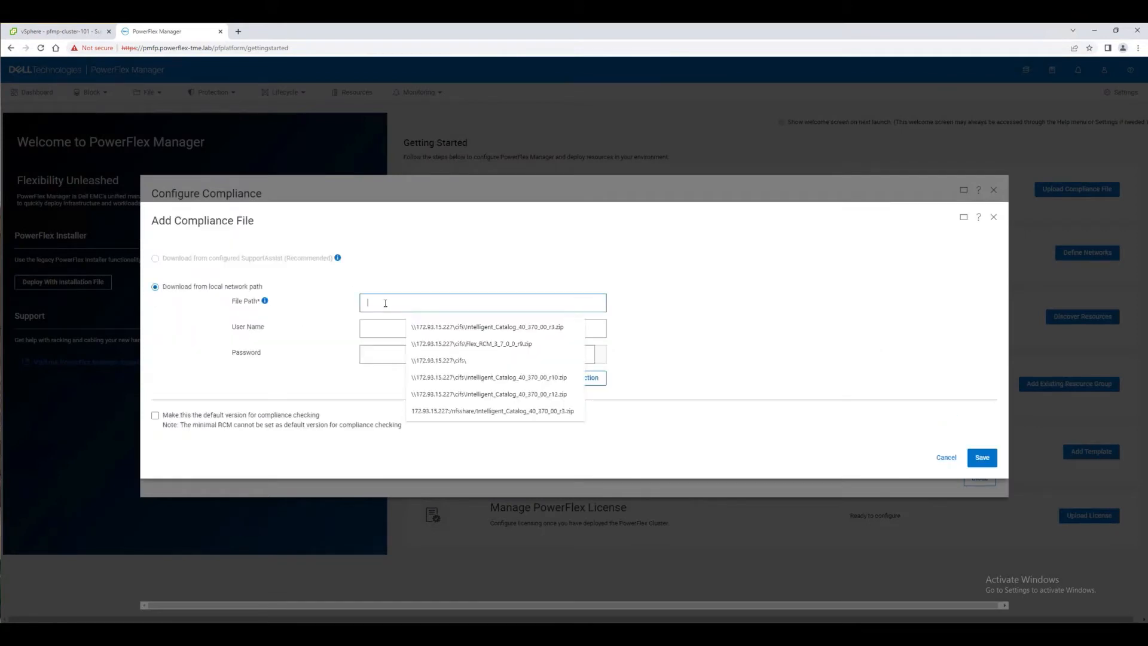
{"action": "left_click", "coordinate": [501, 377]}
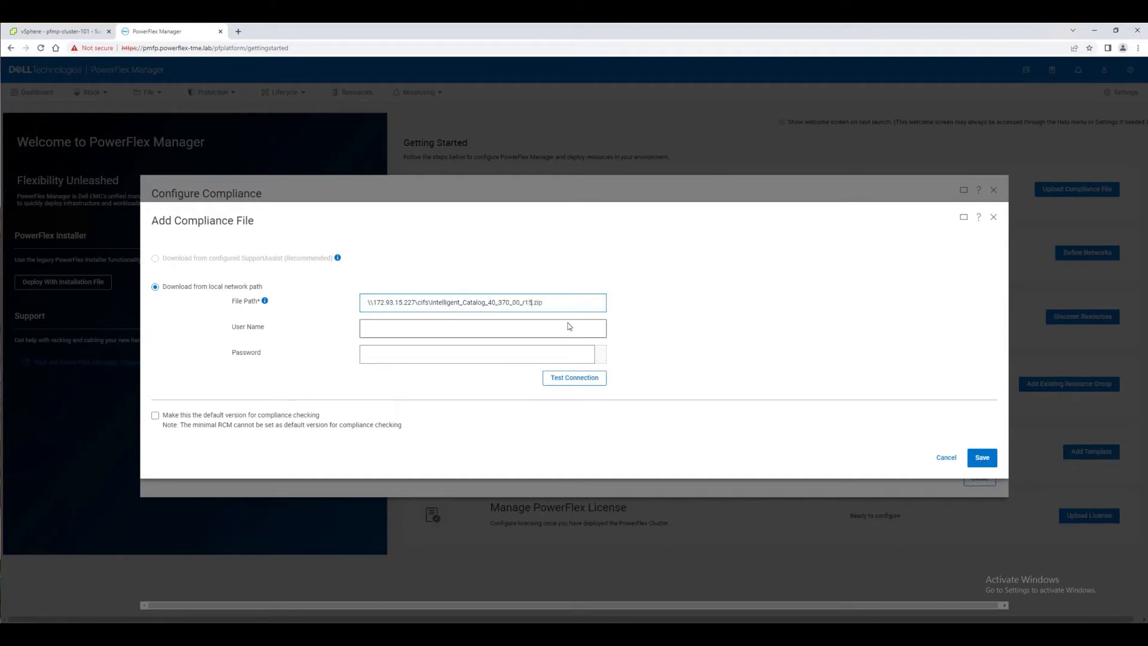
{"action": "left_click", "coordinate": [483, 328]}
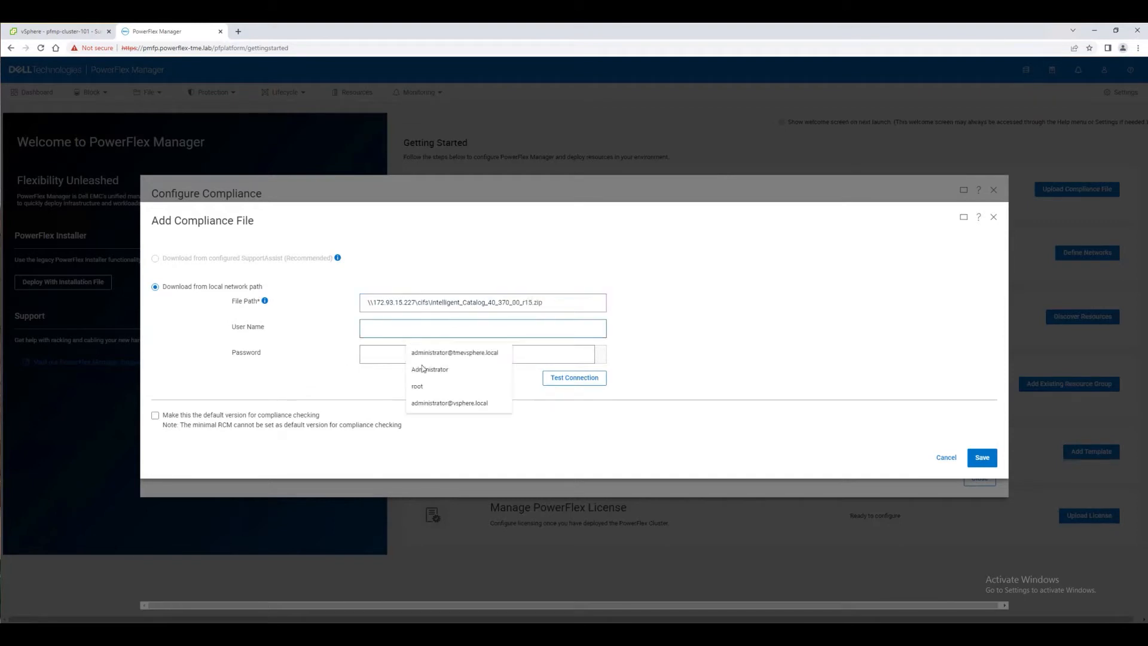
{"action": "left_click", "coordinate": [430, 369]}
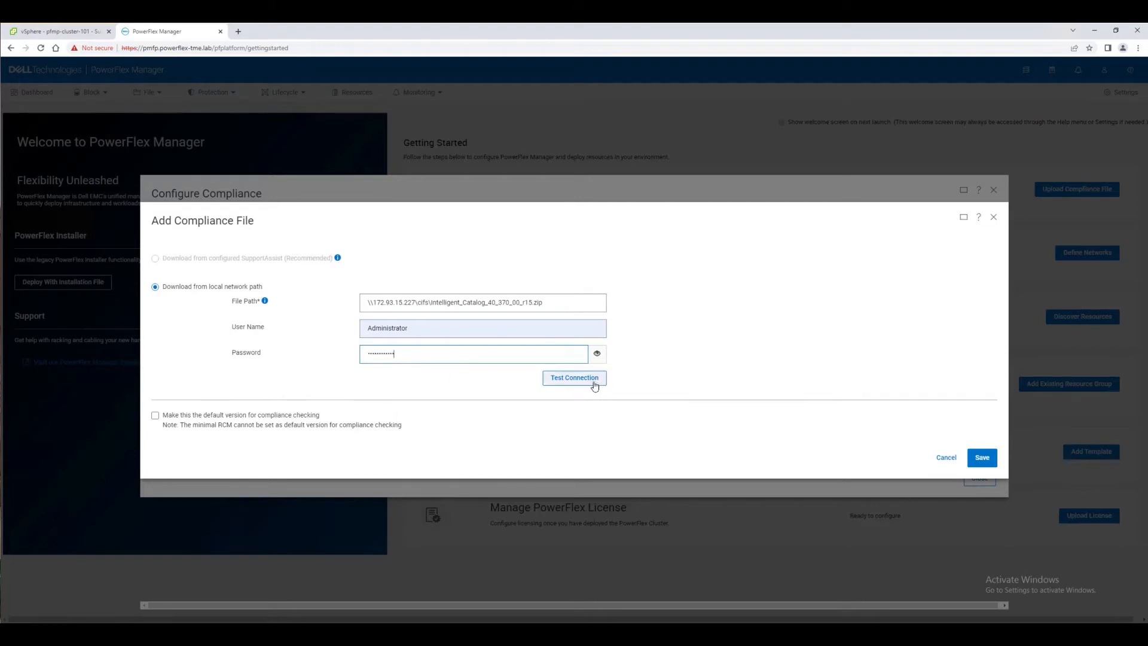
{"action": "left_click", "coordinate": [575, 377]}
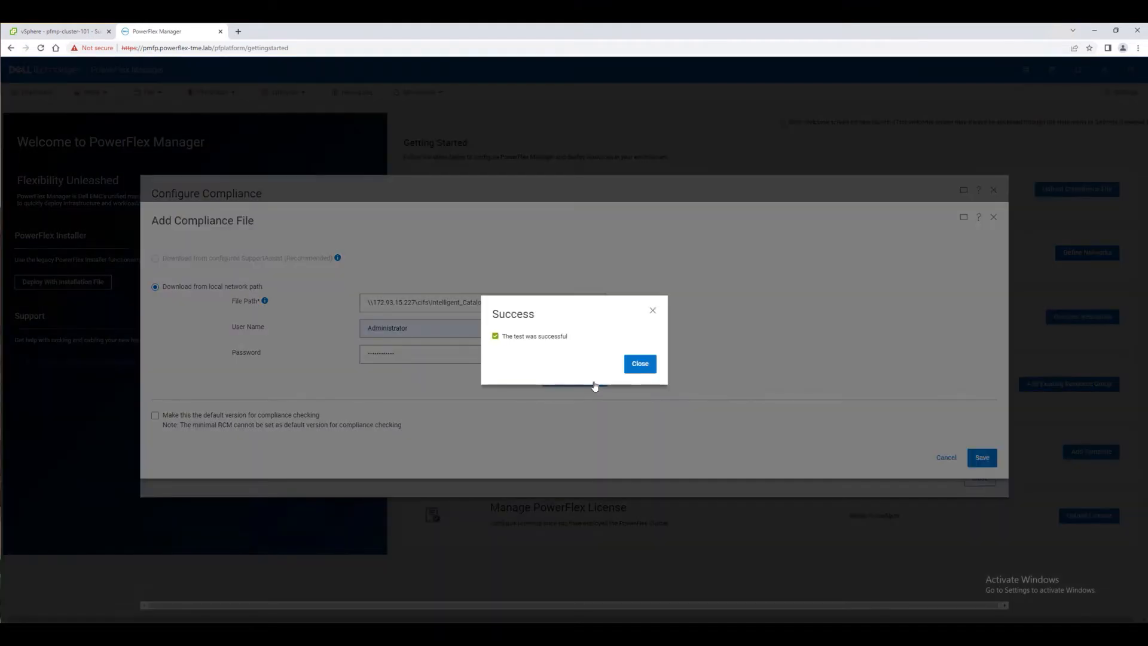
{"action": "left_click", "coordinate": [640, 364]}
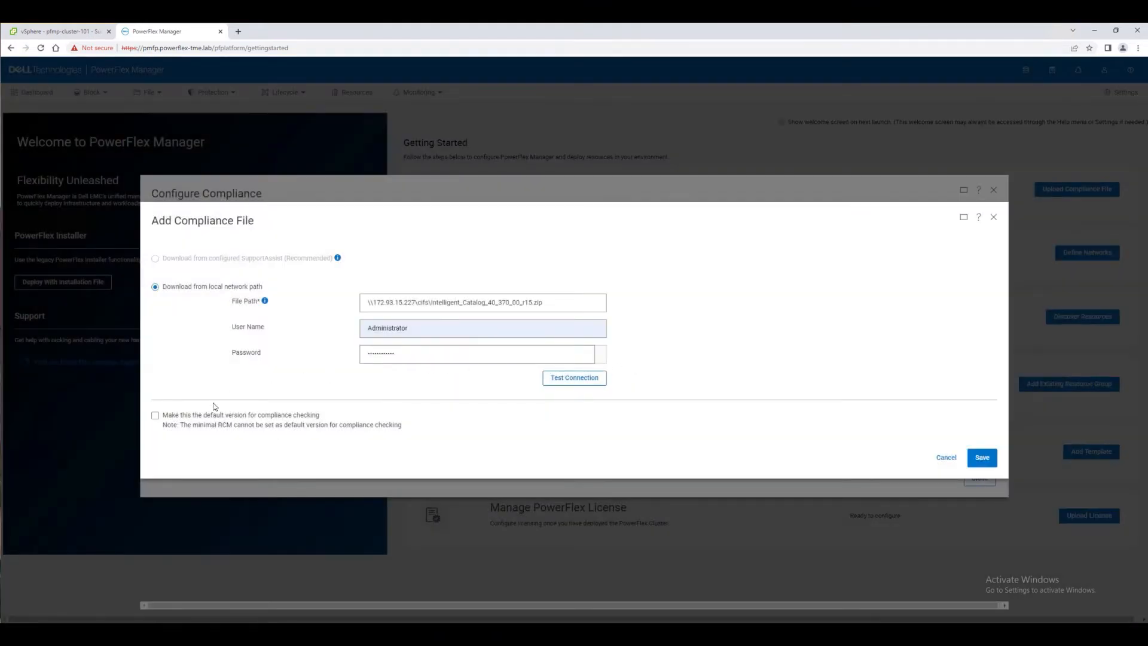
Make it the default compliance version, start the download, and close the dialog
{"action": "left_click", "coordinate": [155, 415]}
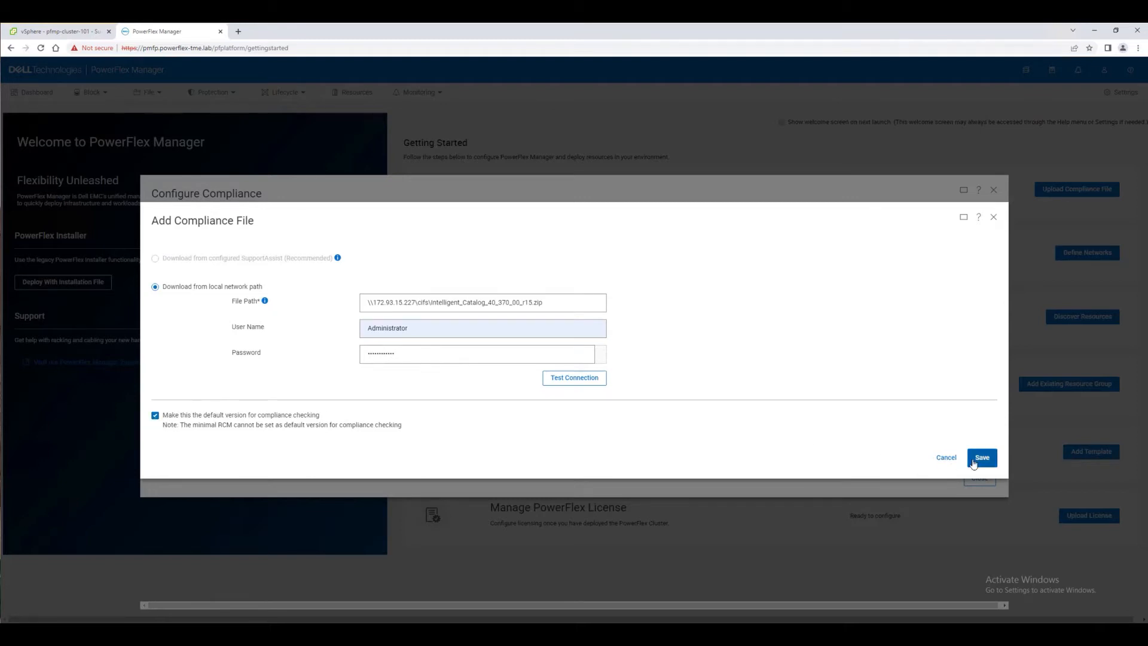
{"action": "left_click", "coordinate": [983, 457]}
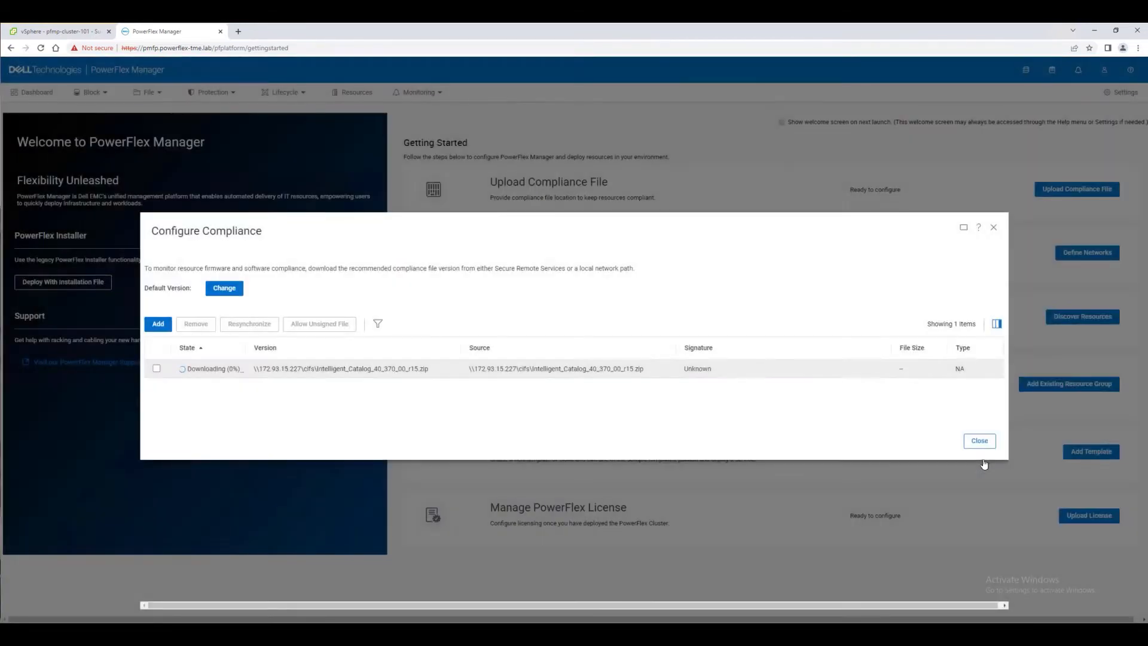
{"action": "mouse_move", "coordinate": [564, 415]}
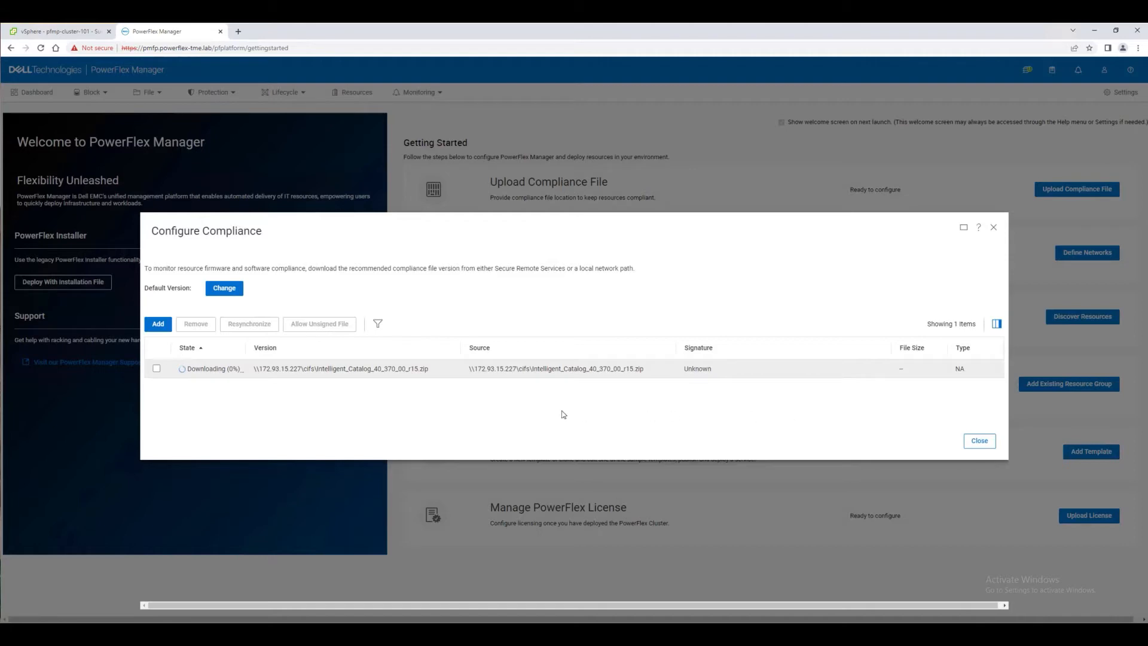
{"action": "mouse_move", "coordinate": [943, 437]}
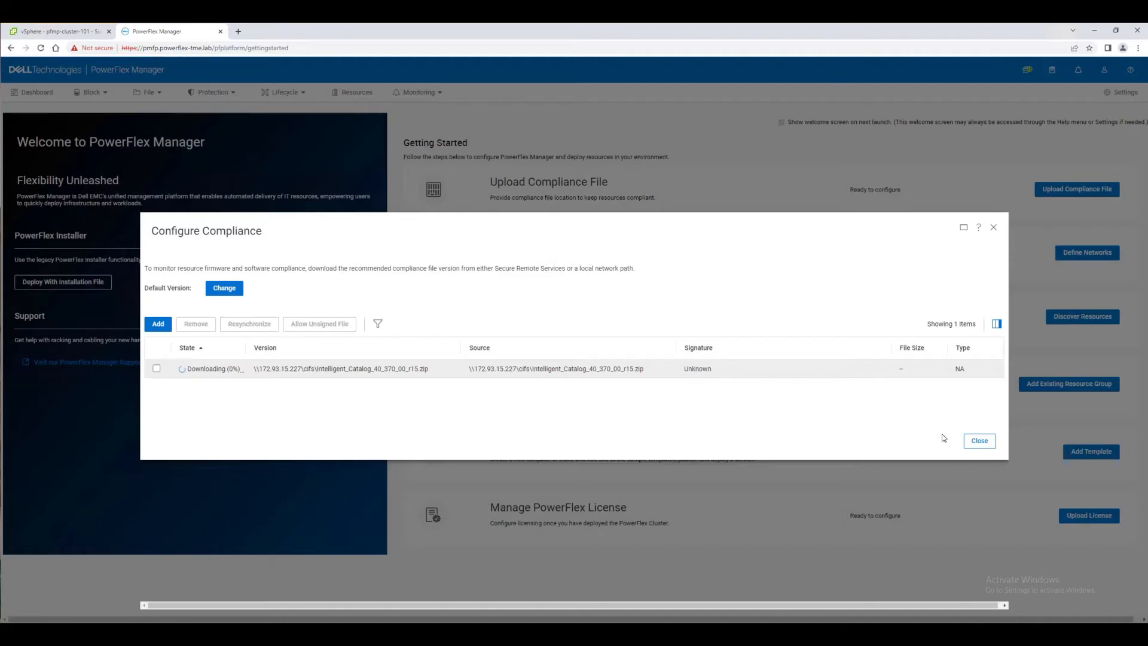
{"action": "left_click", "coordinate": [980, 441]}
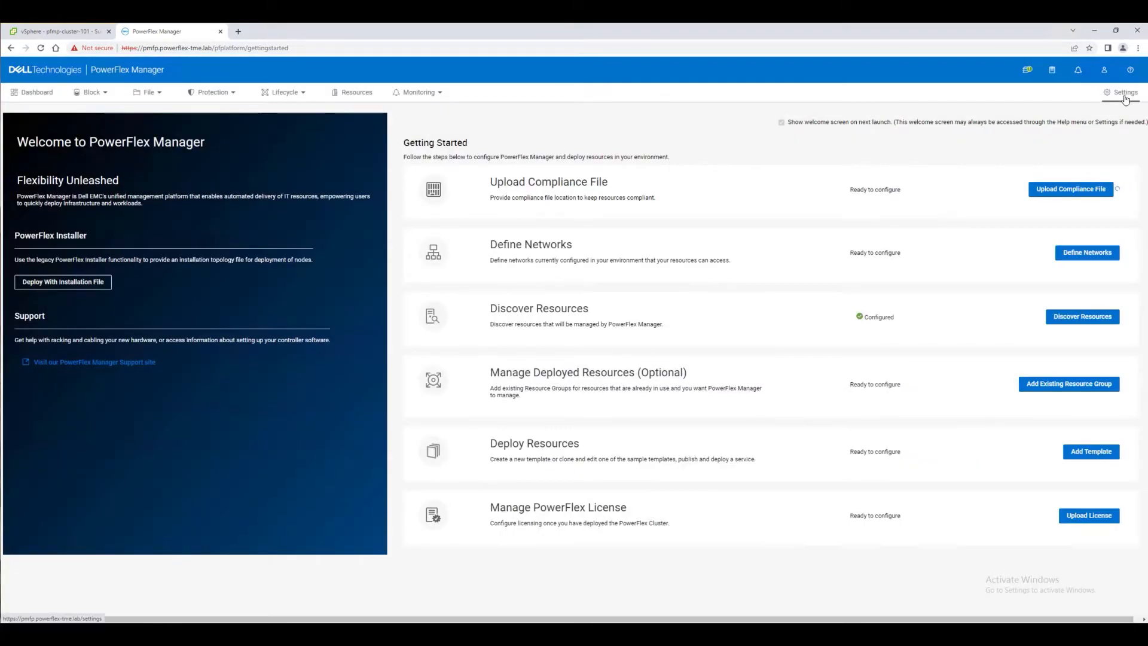
Upload allow222.gpg in Compatibility Management so version 0.3.1 becomes current
{"action": "left_click", "coordinate": [1120, 92]}
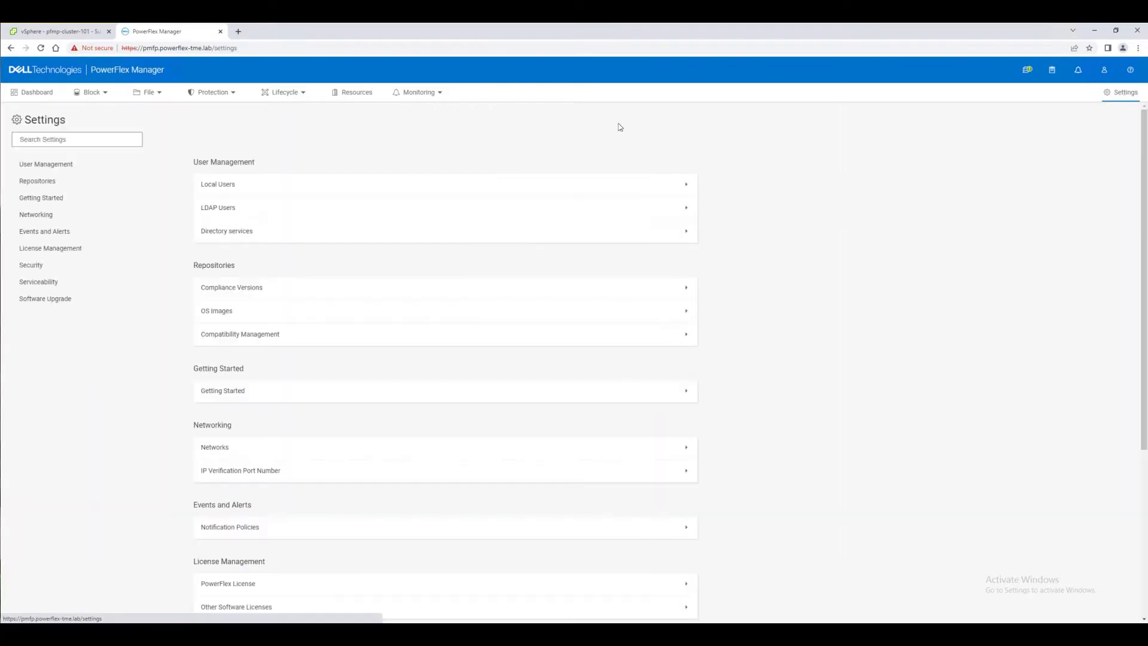
{"action": "left_click", "coordinate": [239, 335]}
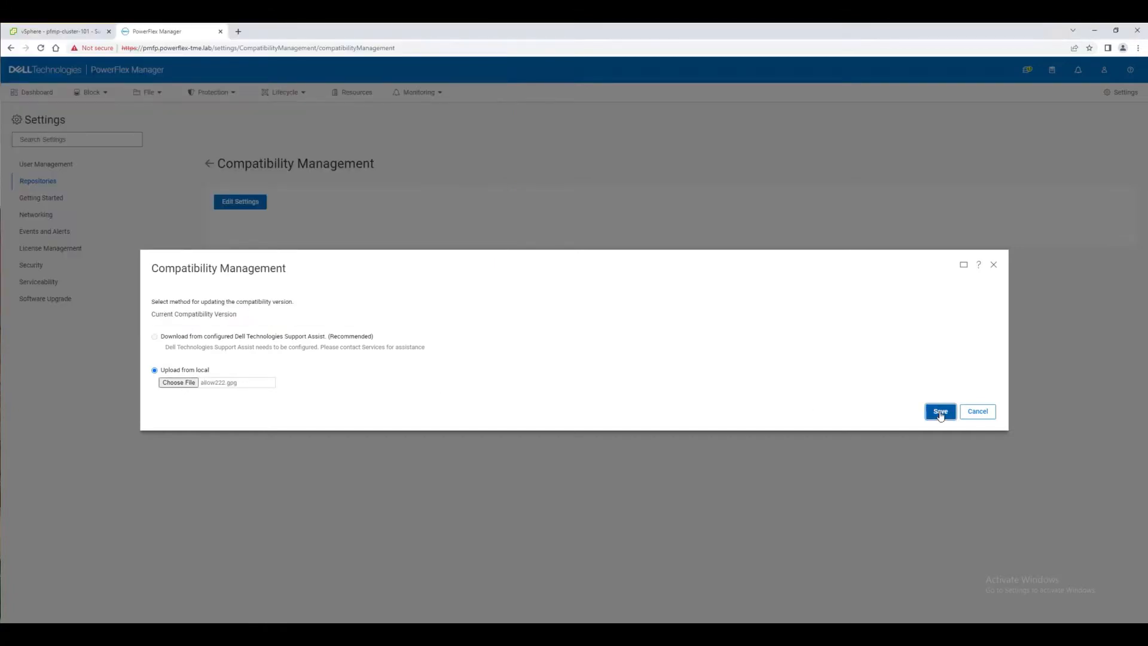
{"action": "left_click", "coordinate": [940, 412]}
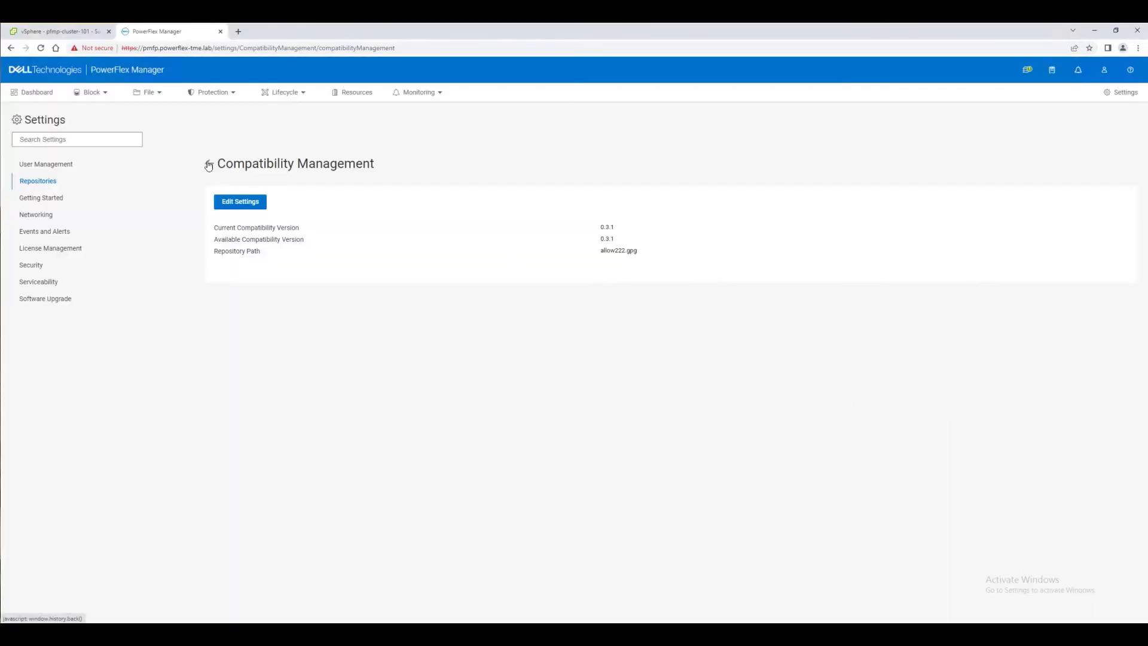
{"action": "left_click", "coordinate": [208, 165]}
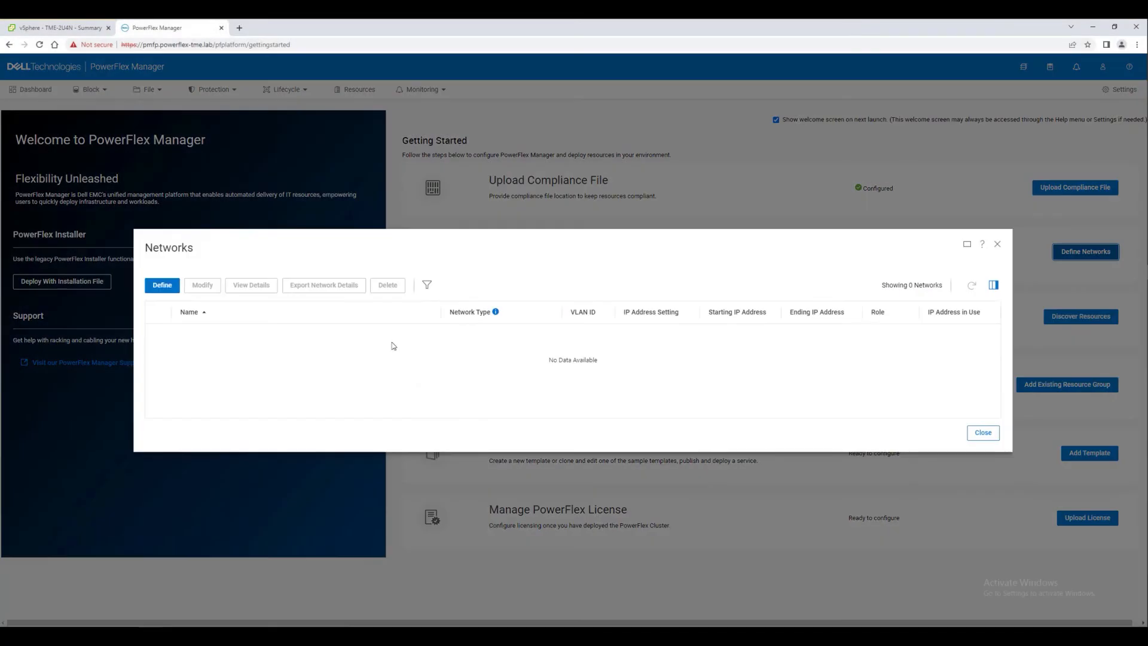
Define the flex-mgmt network with VLAN 97 and the nas-data1 NAS network
{"action": "left_click", "coordinate": [161, 285]}
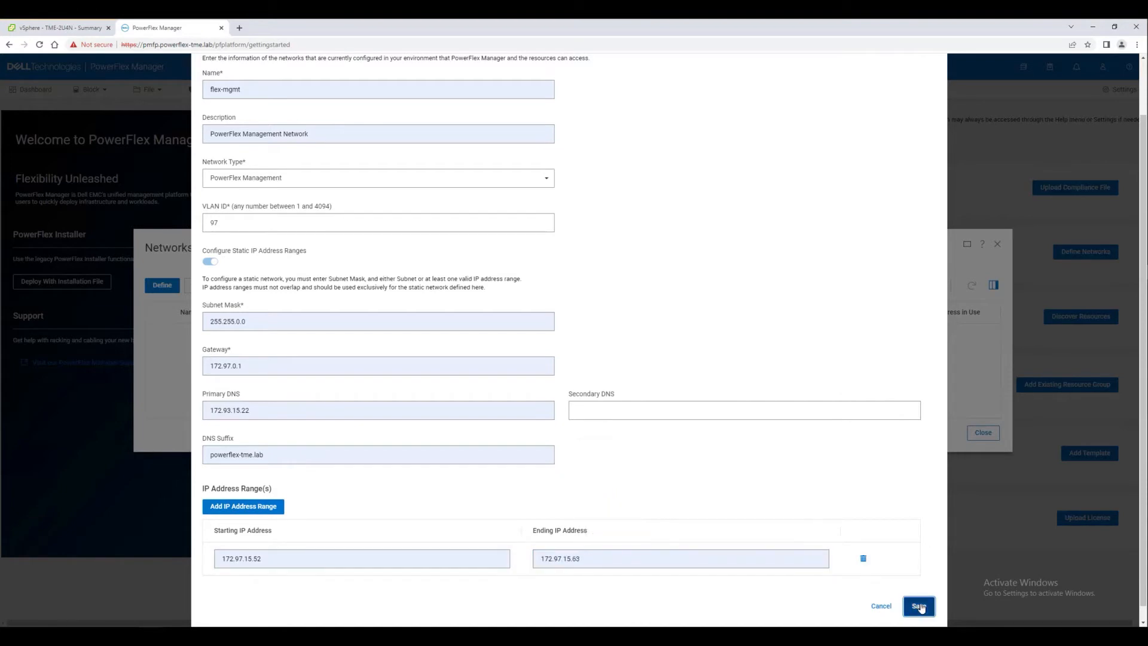
{"action": "left_click", "coordinate": [919, 606]}
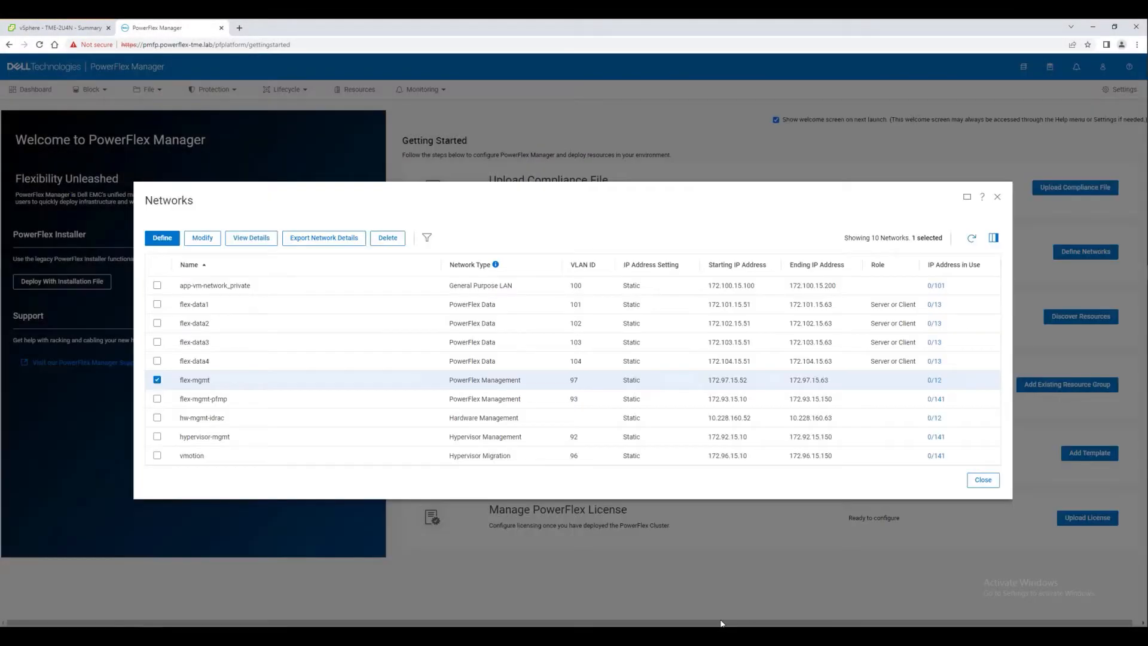
{"action": "left_click", "coordinate": [162, 238]}
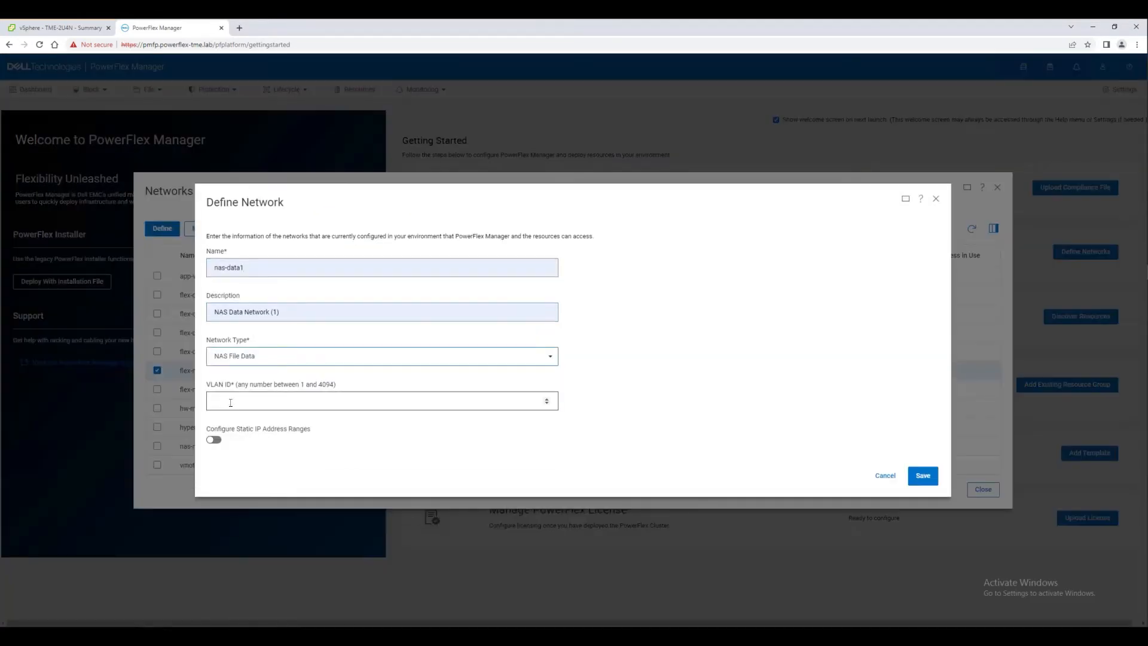
{"action": "left_click", "coordinate": [923, 476]}
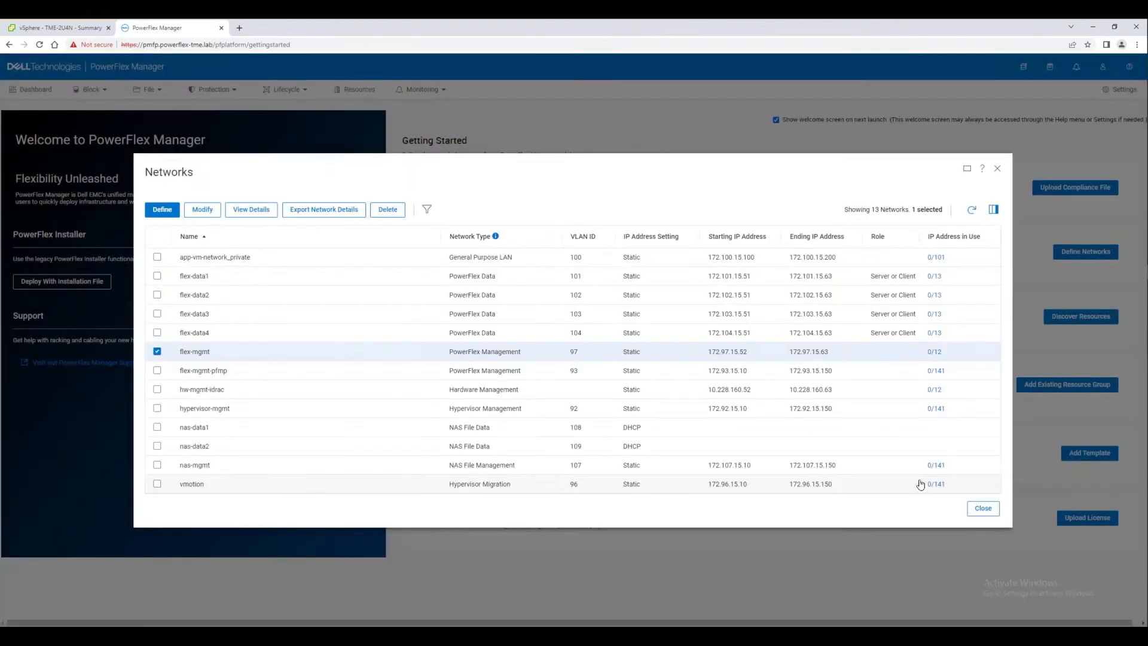
{"action": "mouse_move", "coordinate": [861, 507]}
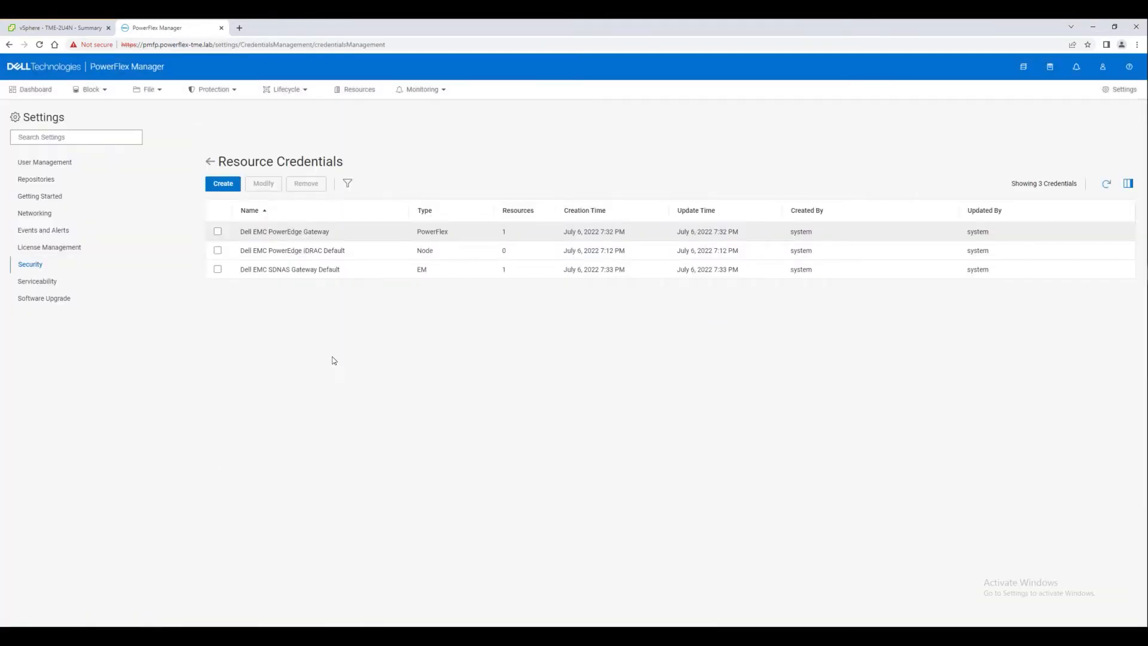
Create the vCenter Administrator Password and Linux Root Password resource credentials
{"action": "left_click", "coordinate": [222, 183]}
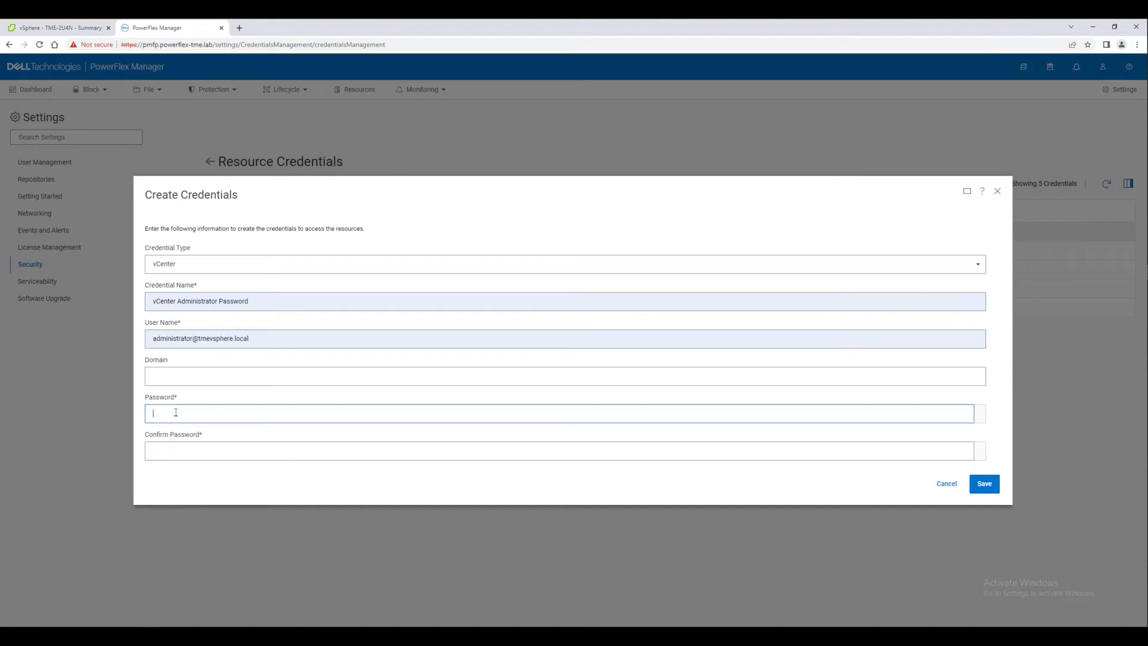
{"action": "left_click", "coordinate": [984, 484]}
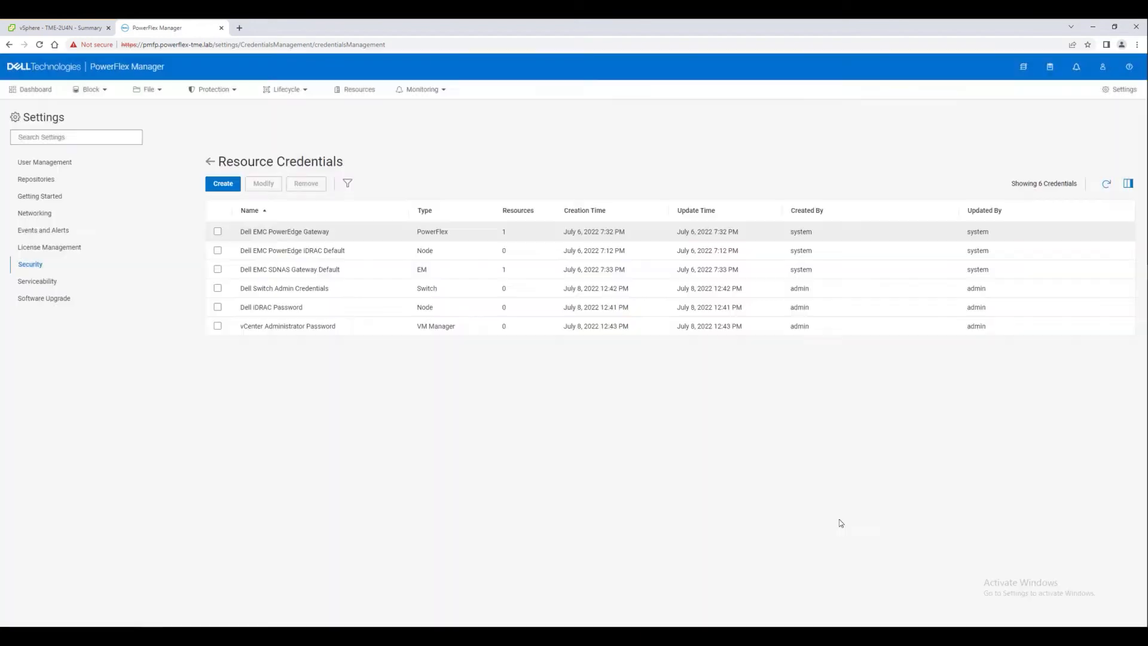
{"action": "left_click", "coordinate": [222, 183]}
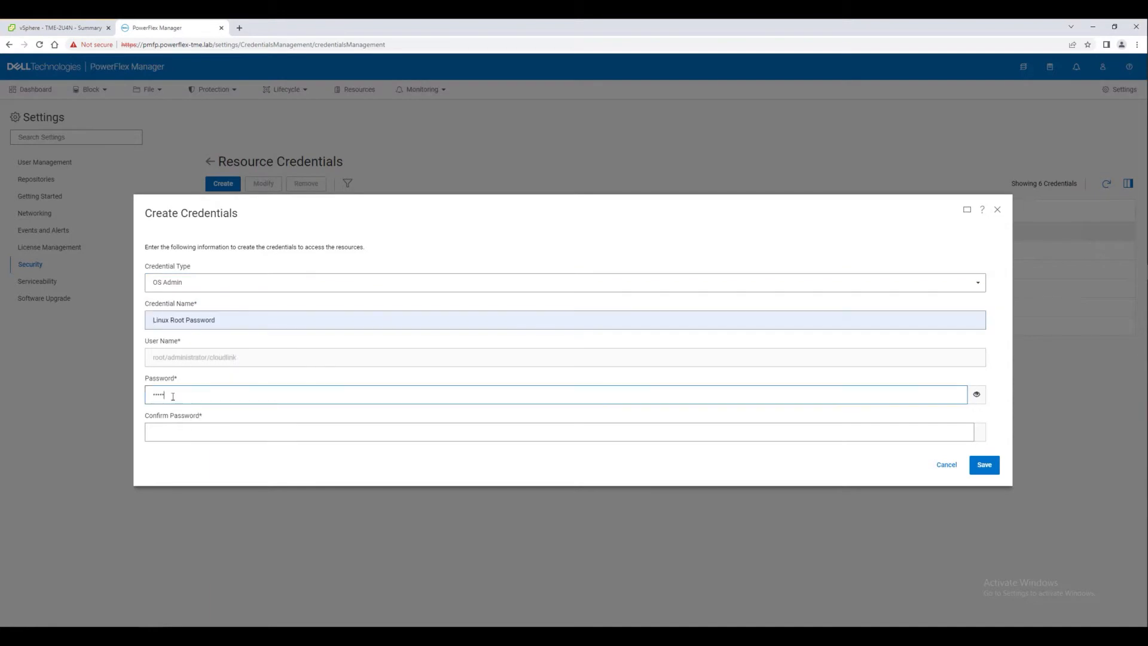
{"action": "left_click", "coordinate": [984, 465]}
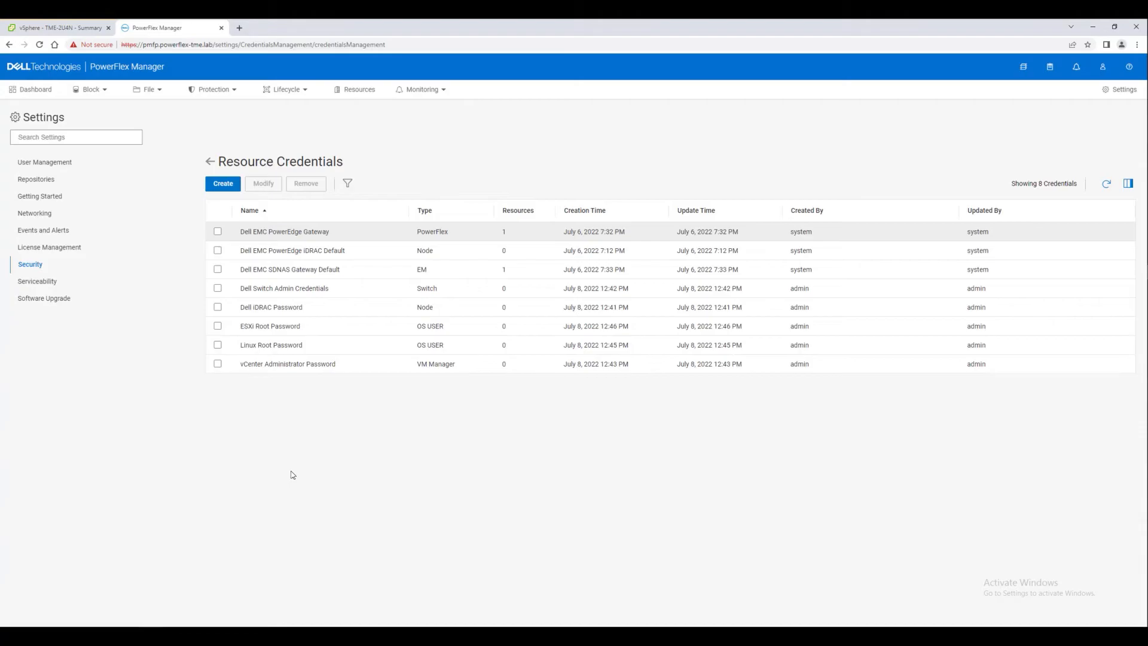
{"action": "left_click", "coordinate": [358, 89]}
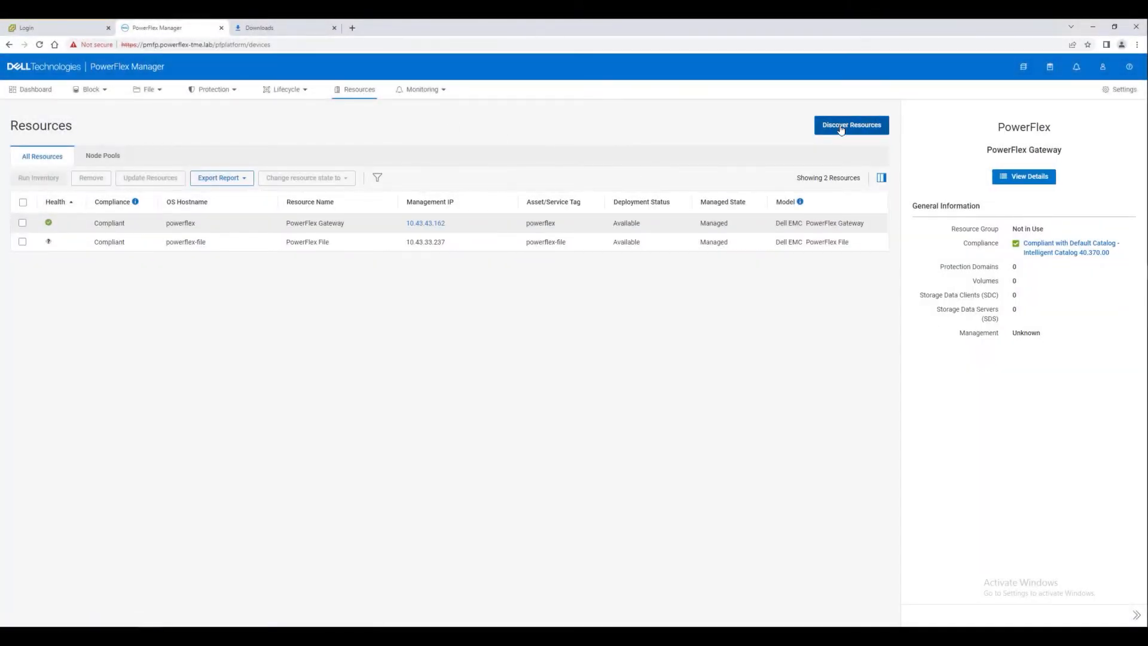
Discover the Dell switches at 10.228.161.250–251 using the switch admin credential
{"action": "left_click", "coordinate": [852, 125]}
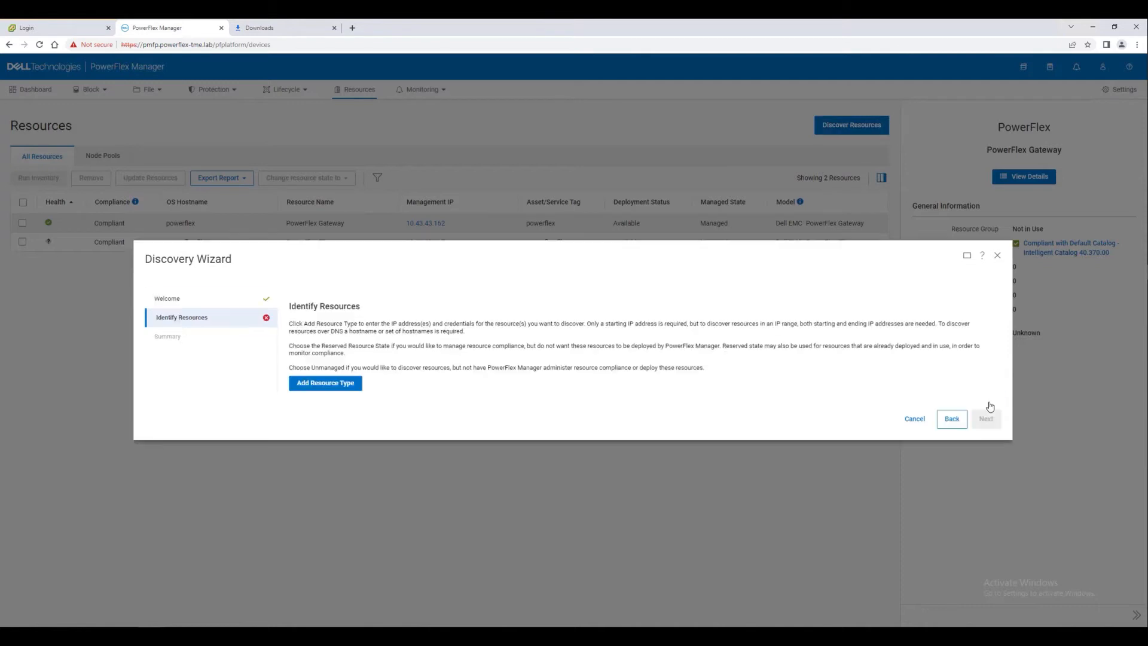
{"action": "left_click", "coordinate": [325, 382]}
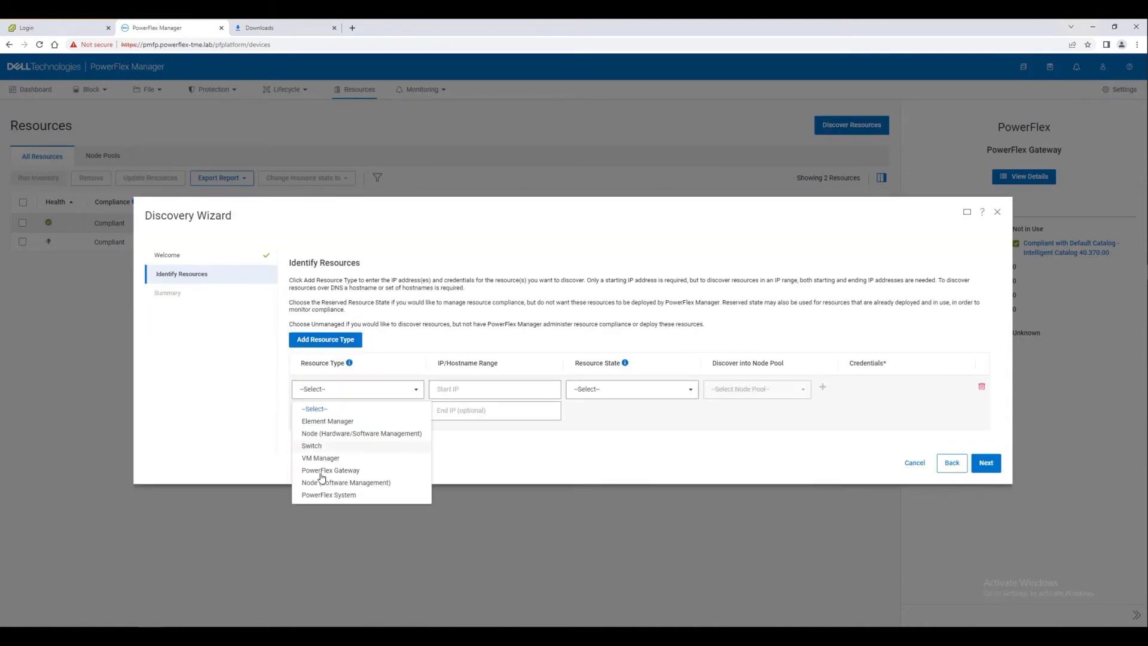
{"action": "left_click", "coordinate": [311, 446]}
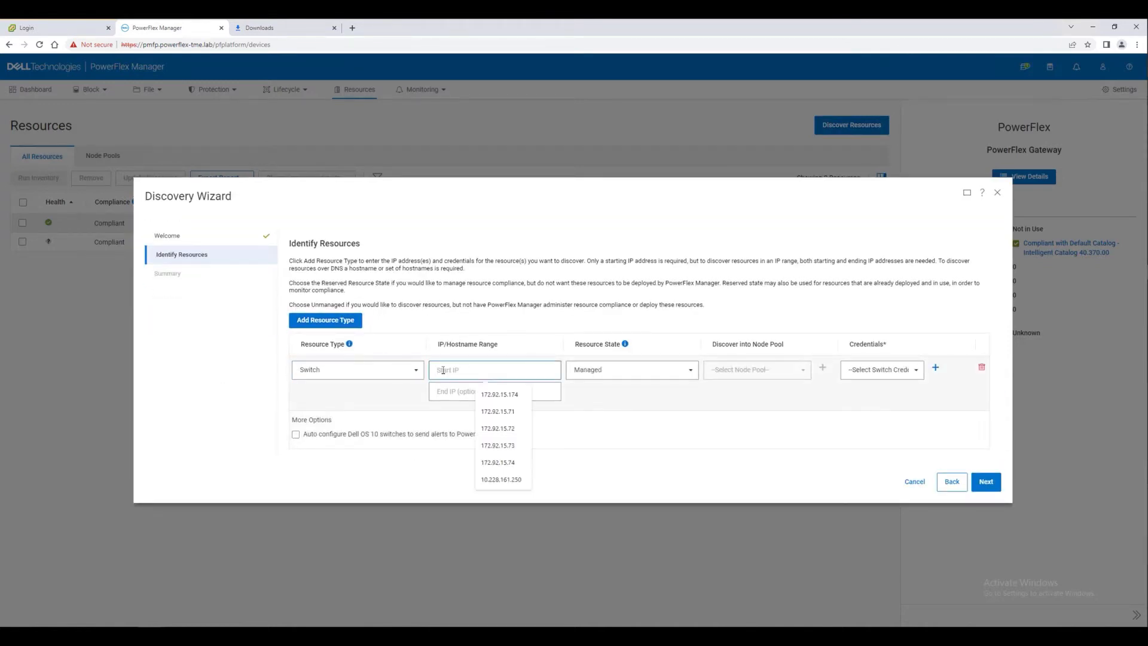
{"action": "left_click", "coordinate": [503, 479]}
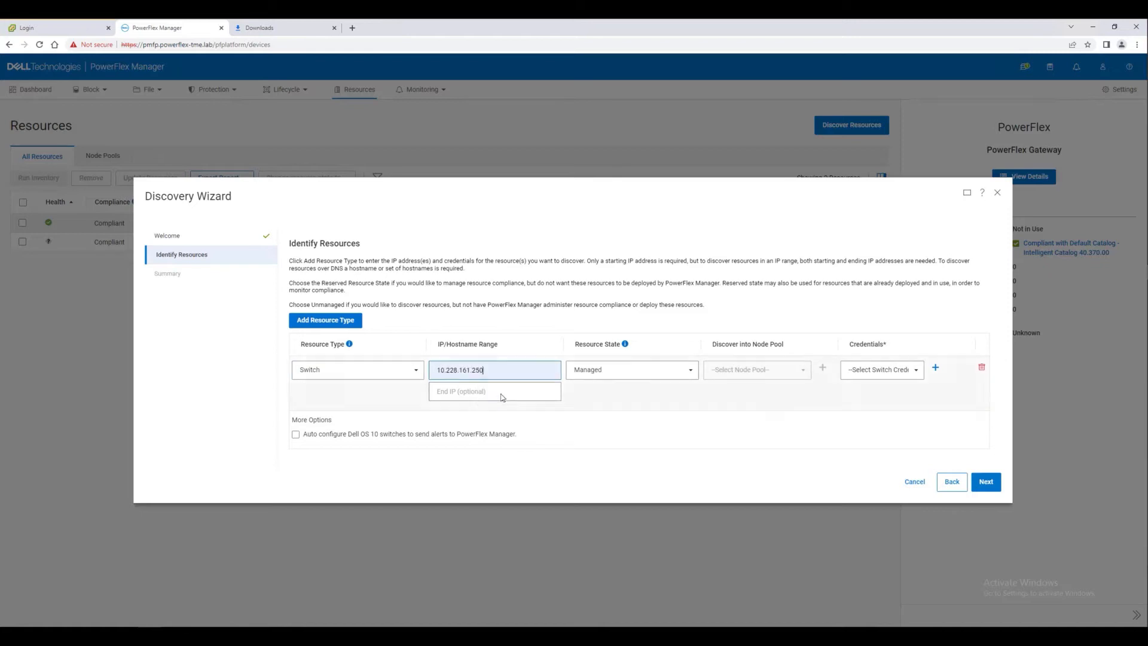
{"action": "type", "text": "10.228"}
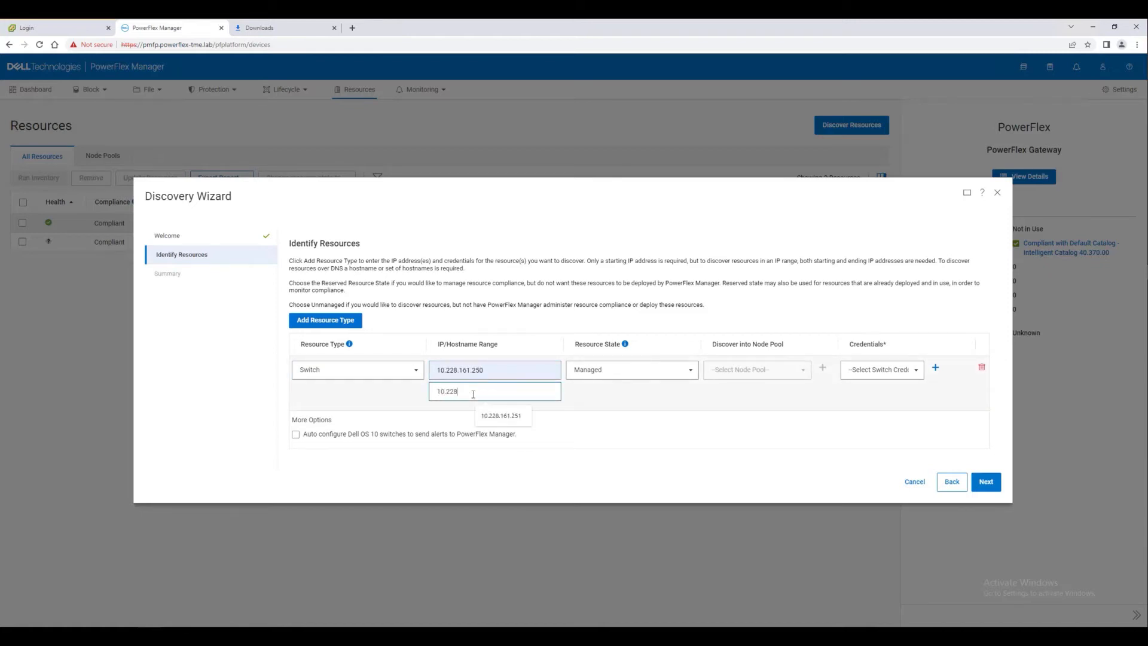
{"action": "left_click", "coordinate": [503, 415]}
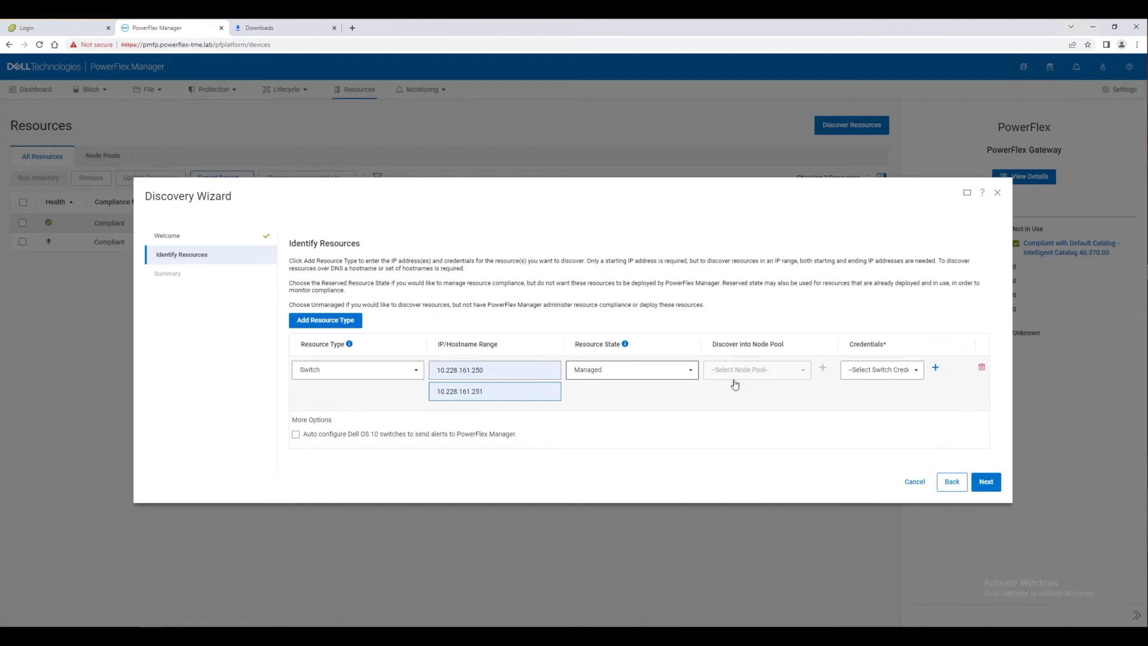
{"action": "left_click", "coordinate": [881, 370]}
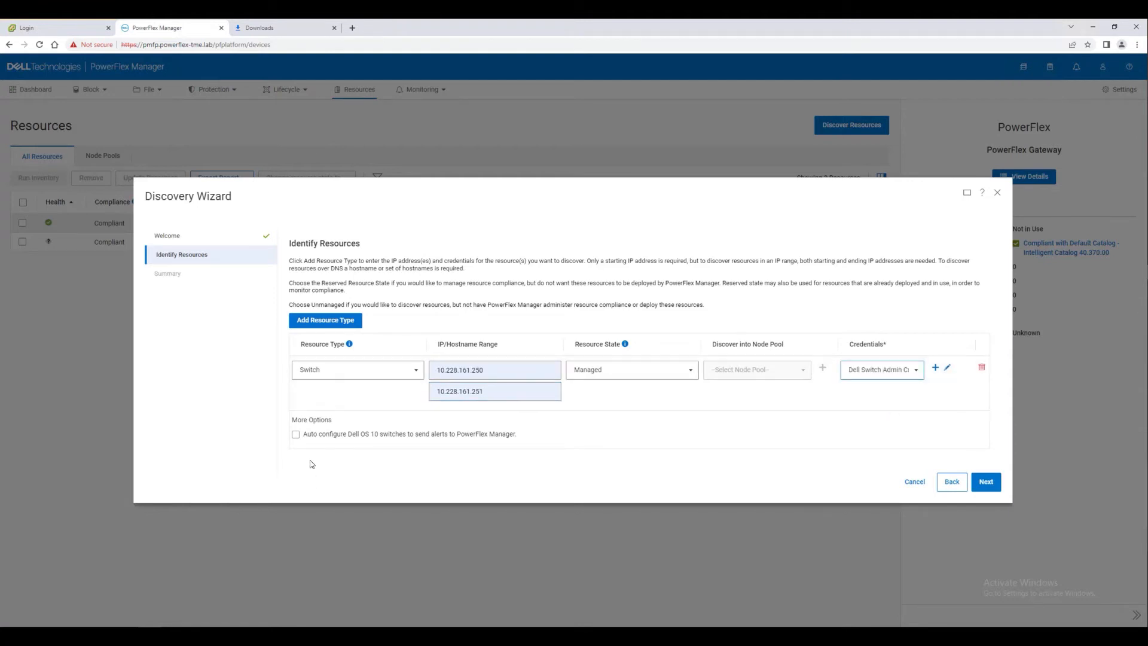
{"action": "left_click", "coordinate": [296, 433]}
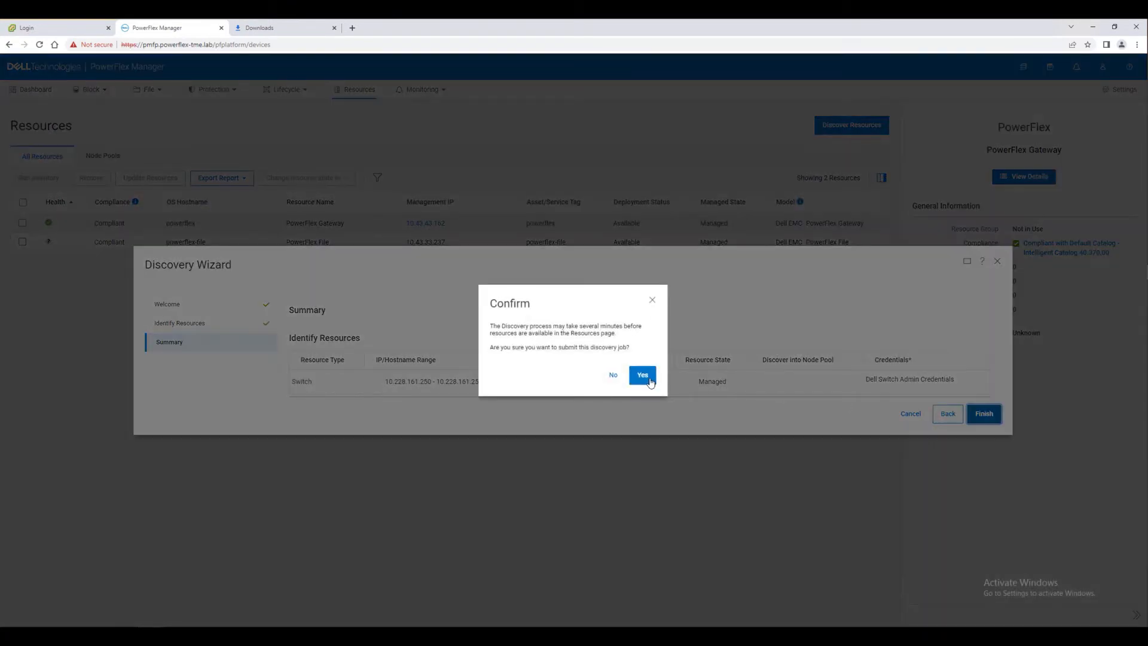
{"action": "left_click", "coordinate": [642, 374]}
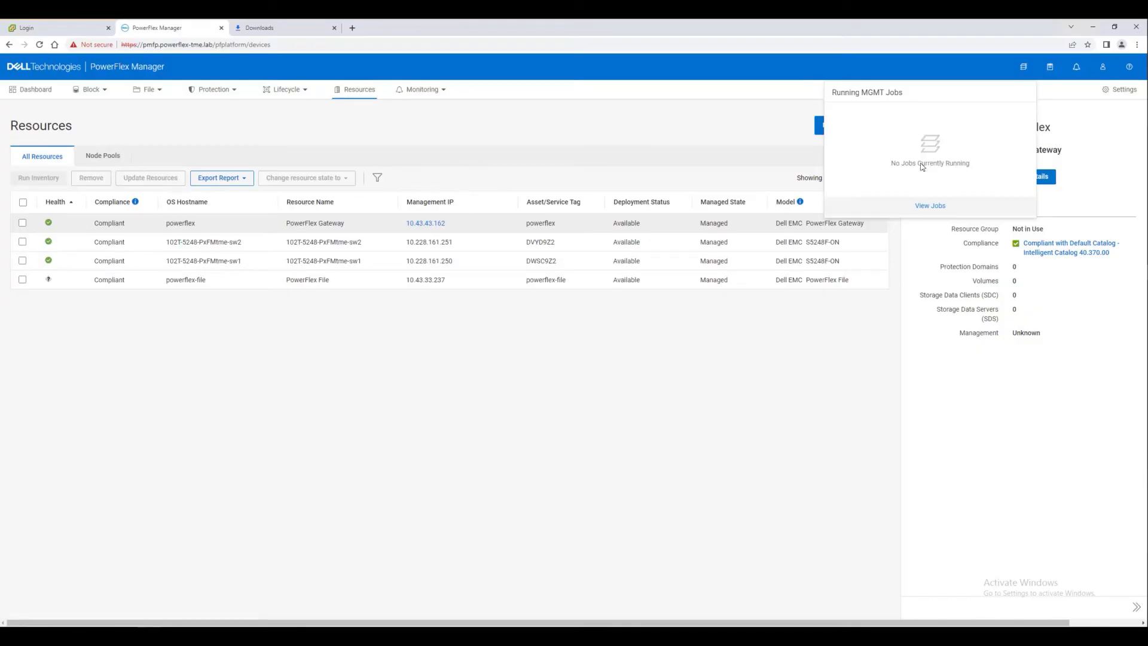
{"action": "left_click", "coordinate": [851, 125]}
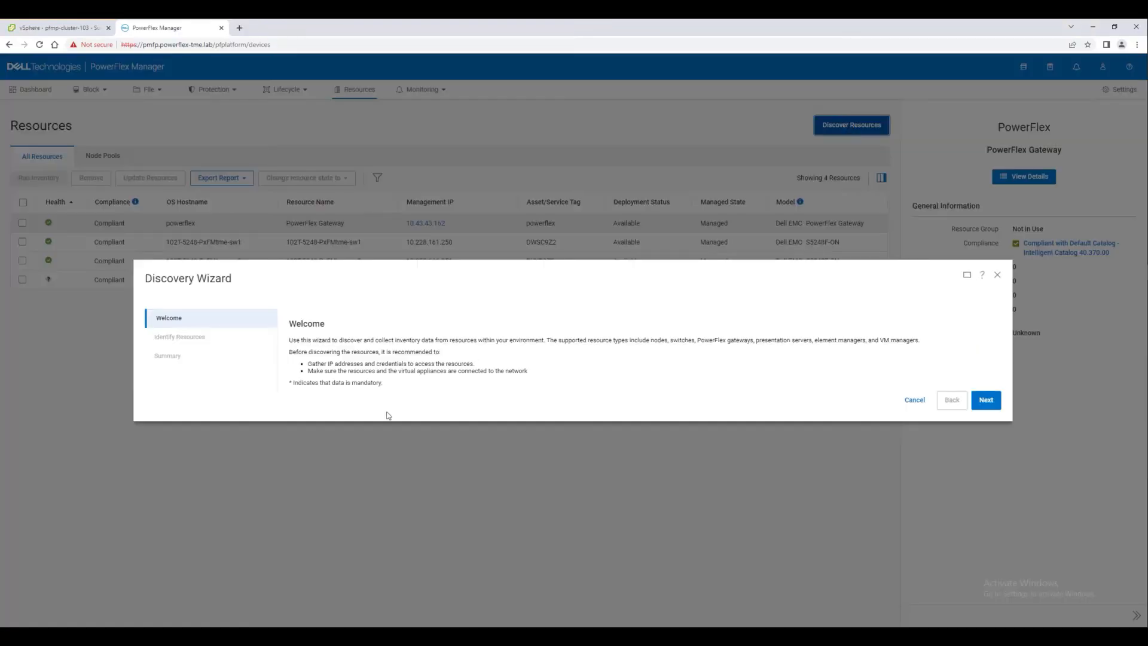
Discover nodes 10.228.160.52–63 as Reserved with iDRAC credentials, then sort by management IP
{"action": "left_click", "coordinate": [987, 401]}
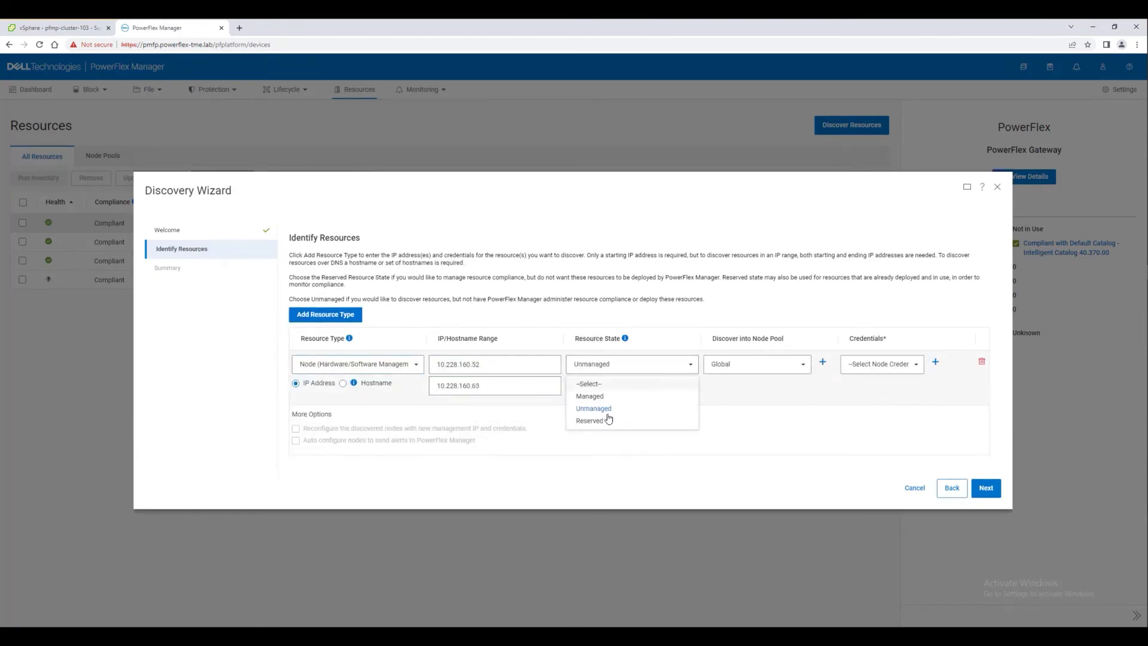
{"action": "left_click", "coordinate": [589, 421]}
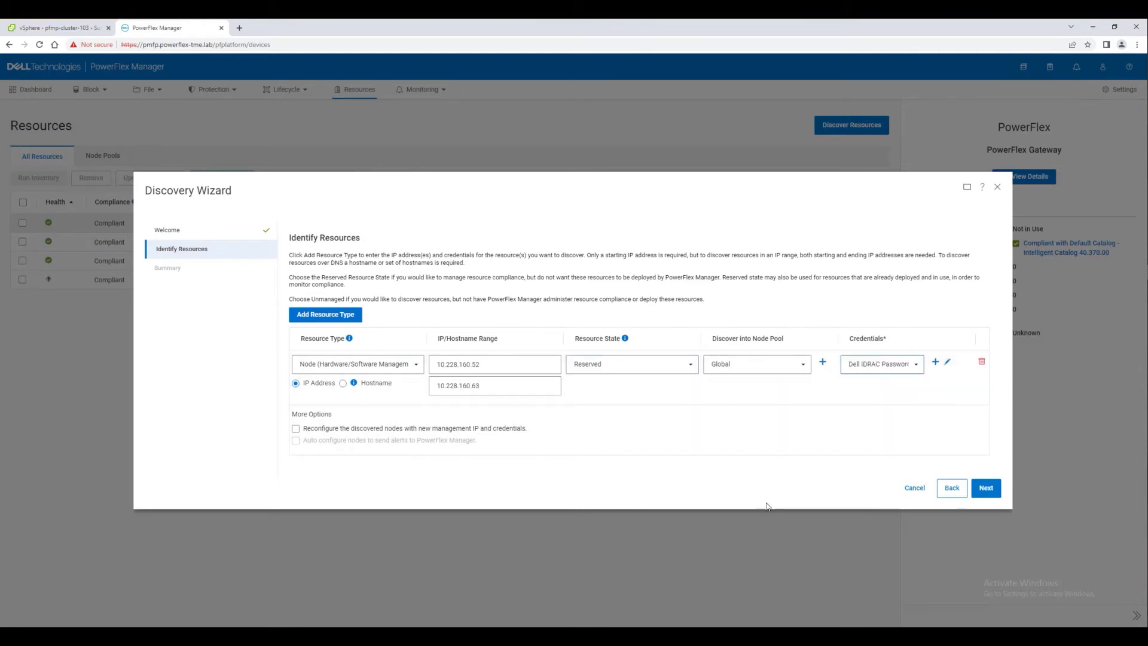
{"action": "left_click", "coordinate": [986, 488]}
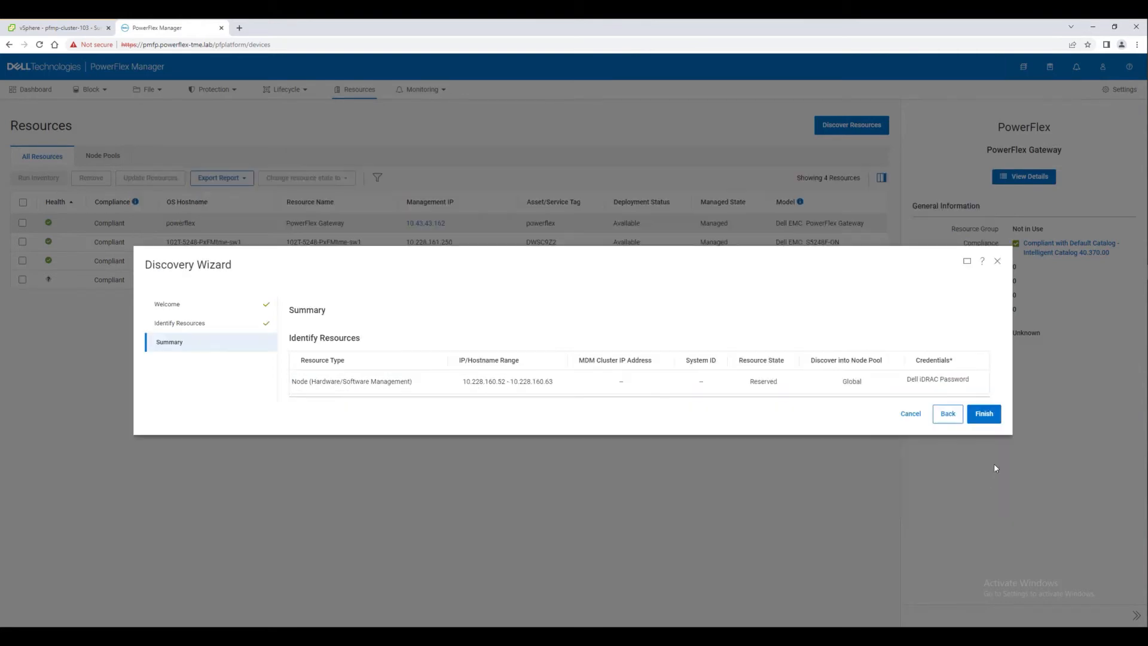
{"action": "left_click", "coordinate": [984, 414]}
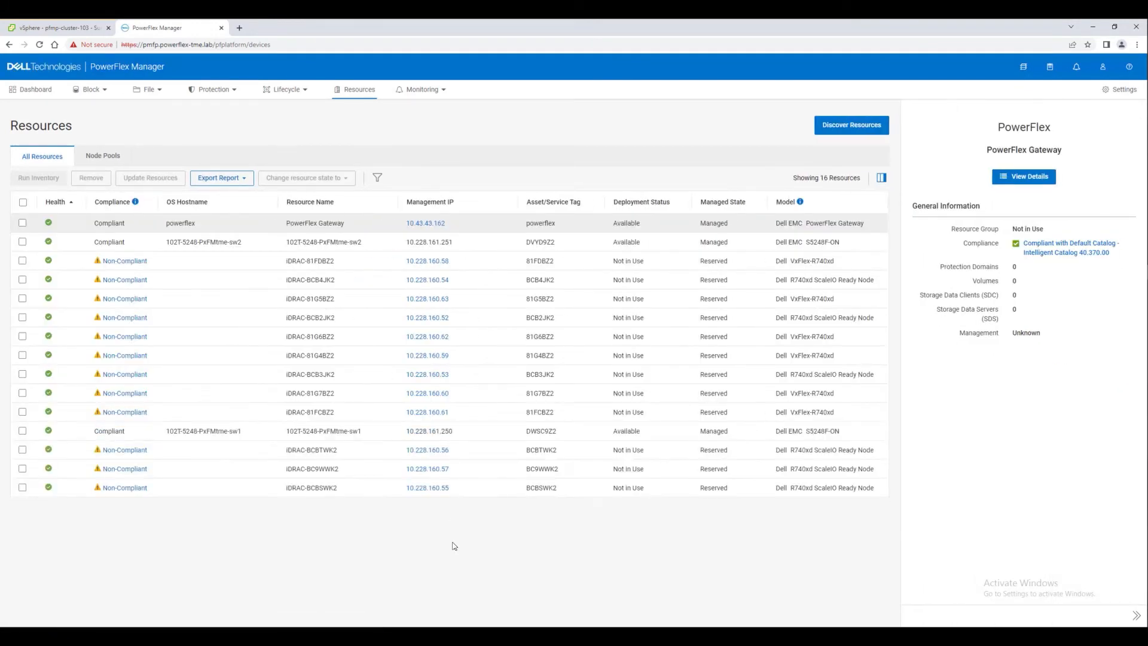
{"action": "mouse_move", "coordinate": [456, 561]}
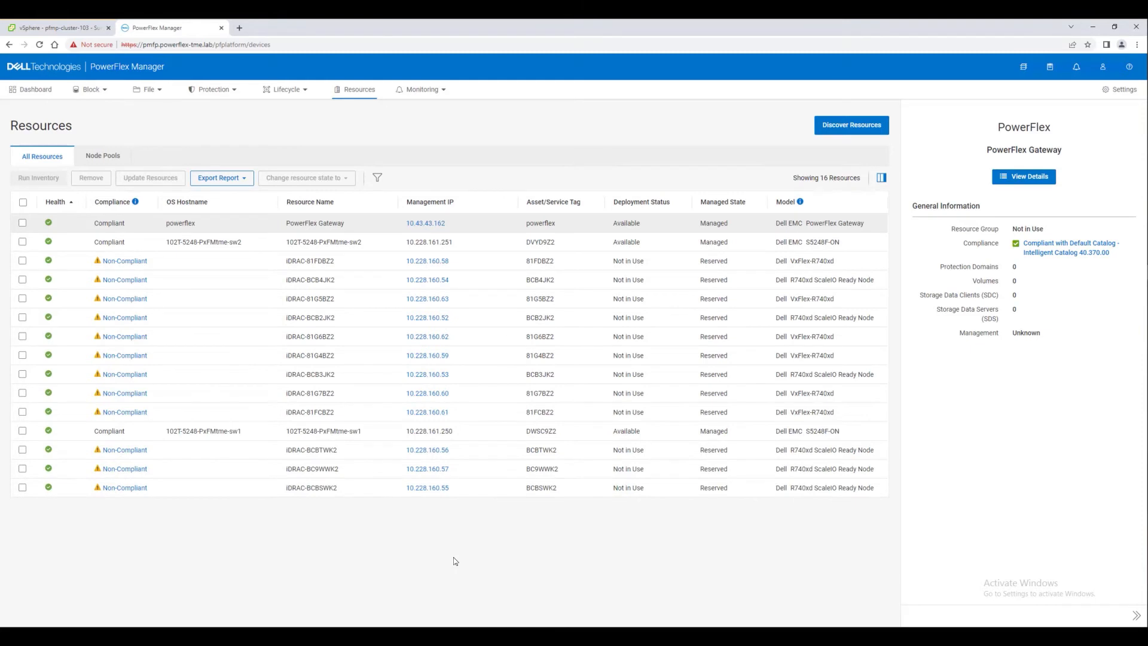
{"action": "left_click", "coordinate": [429, 202]}
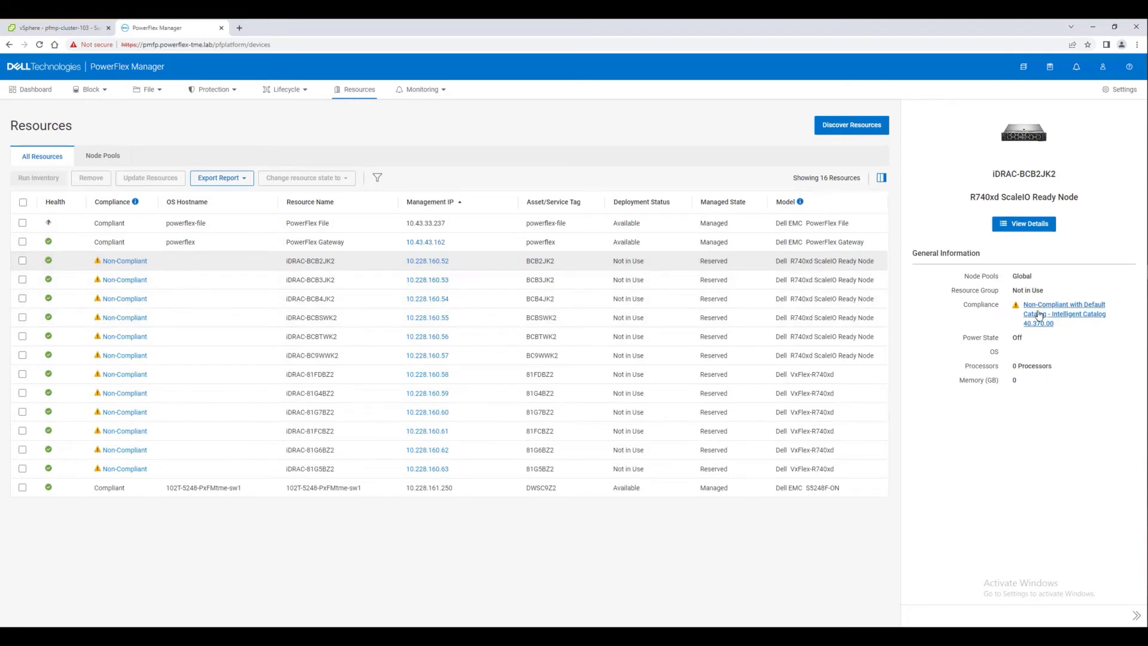
{"action": "left_click", "coordinate": [1064, 314]}
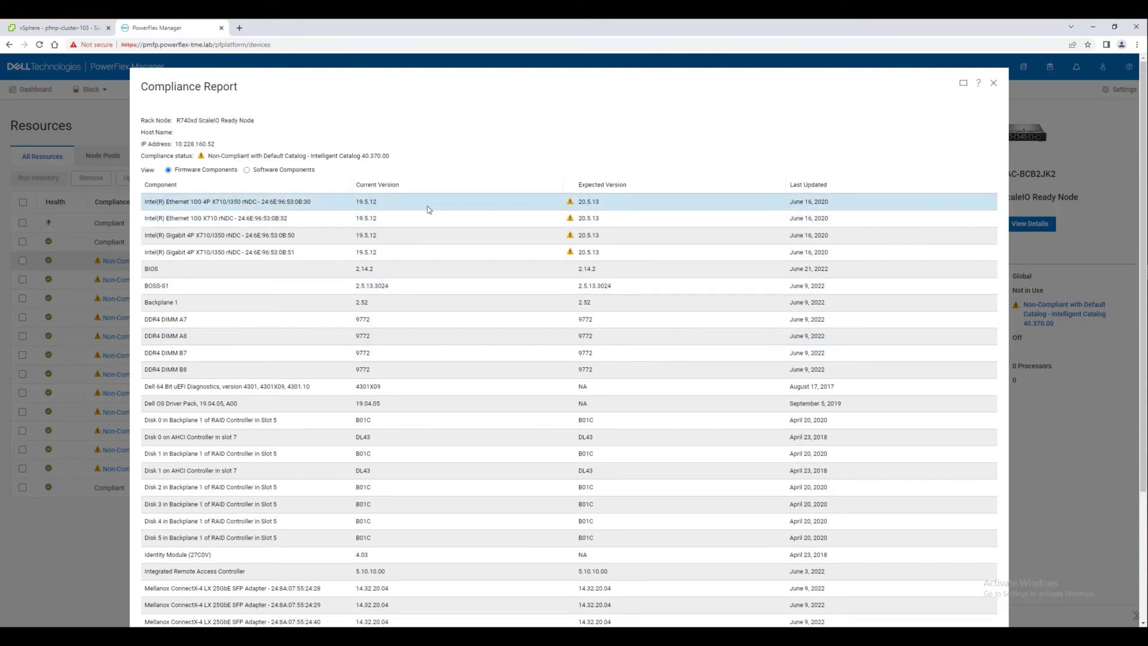
{"action": "mouse_move", "coordinate": [464, 258]}
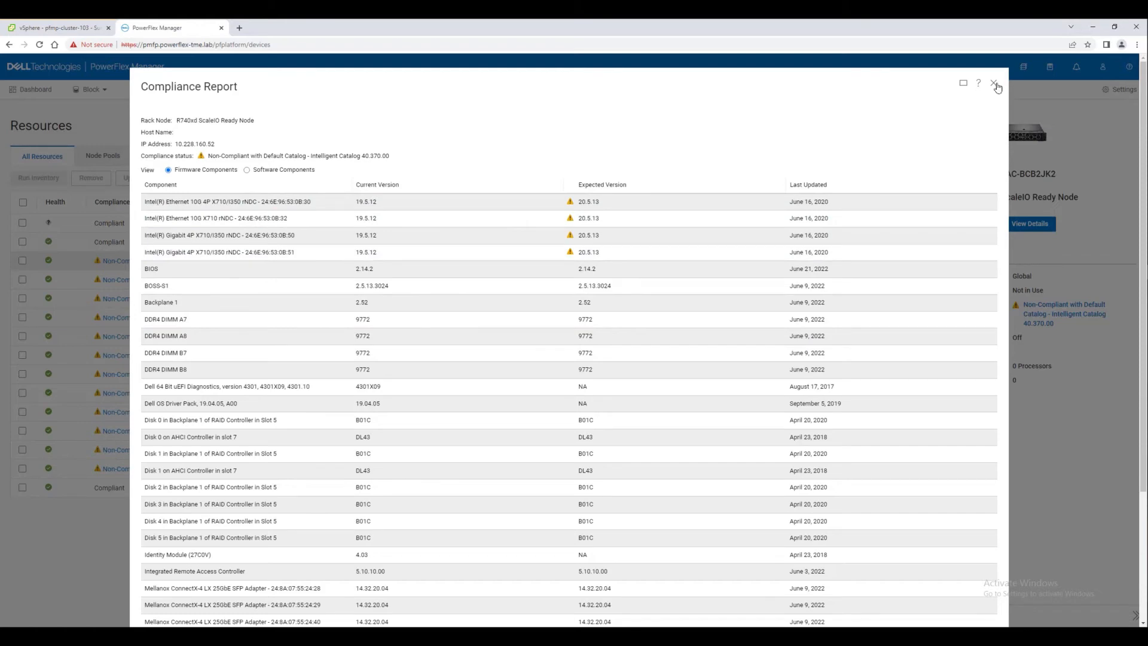
{"action": "left_click", "coordinate": [994, 83]}
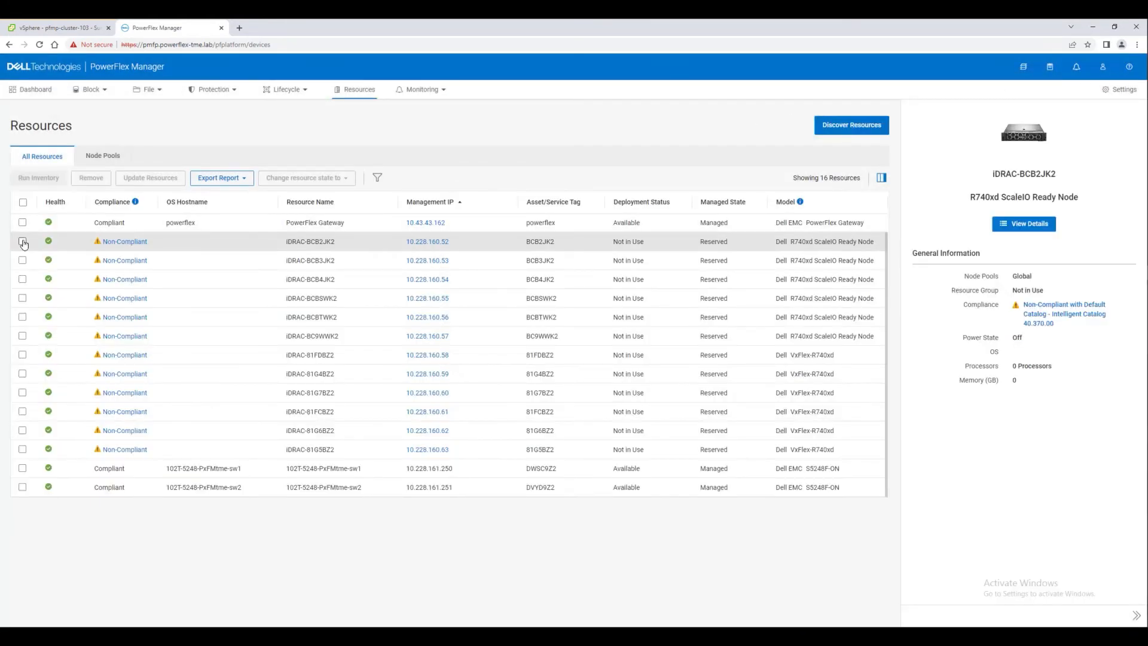
Select the twelve non-compliant nodes and apply firmware updates immediately
{"action": "left_click", "coordinate": [22, 260]}
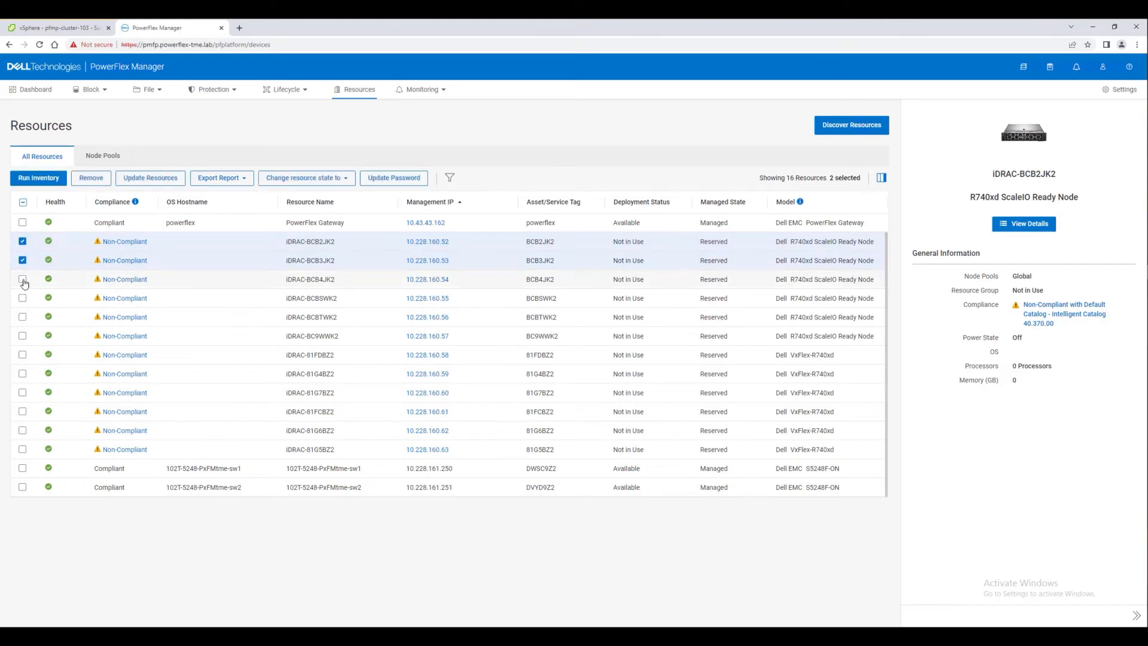
{"action": "left_click", "coordinate": [22, 317]}
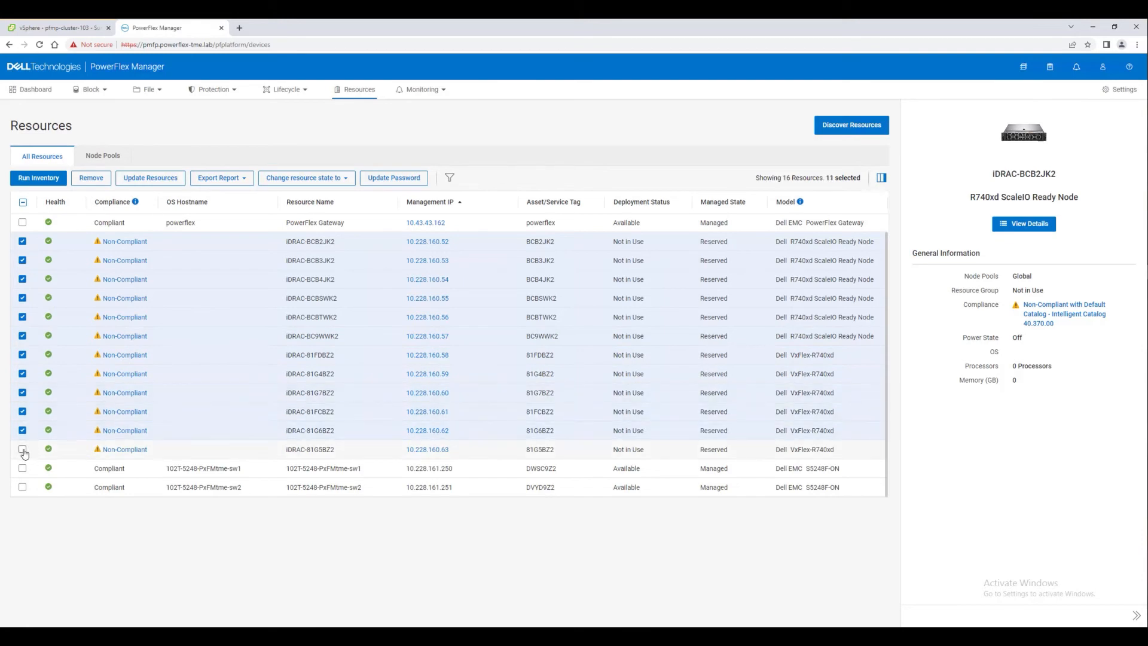
{"action": "left_click", "coordinate": [23, 449]}
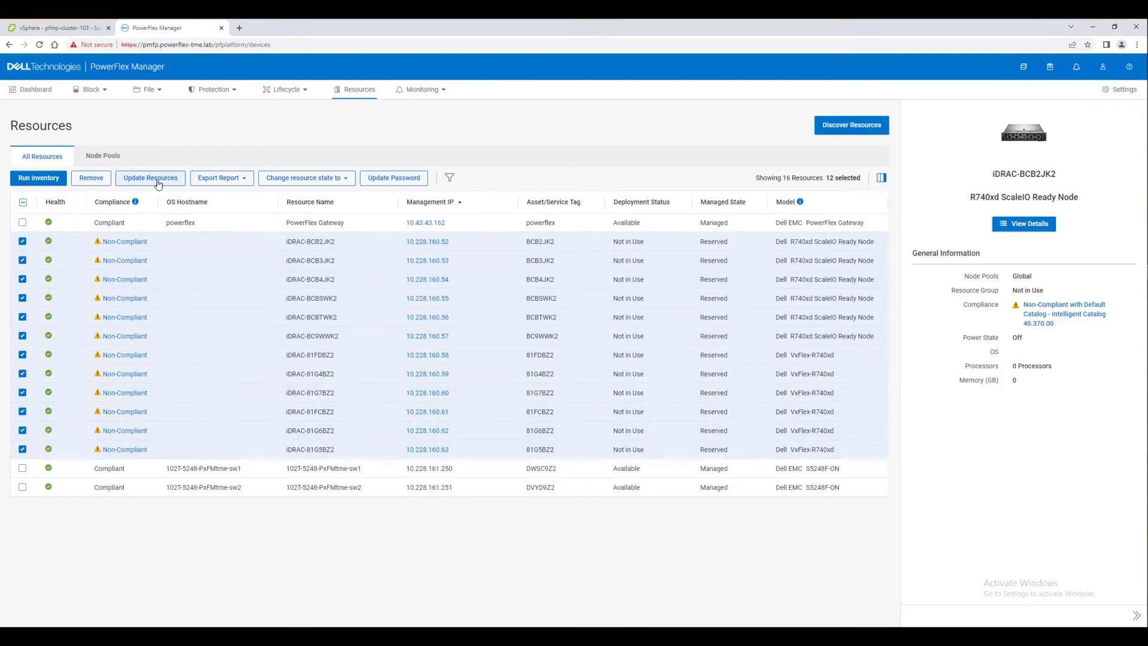
{"action": "left_click", "coordinate": [150, 177]}
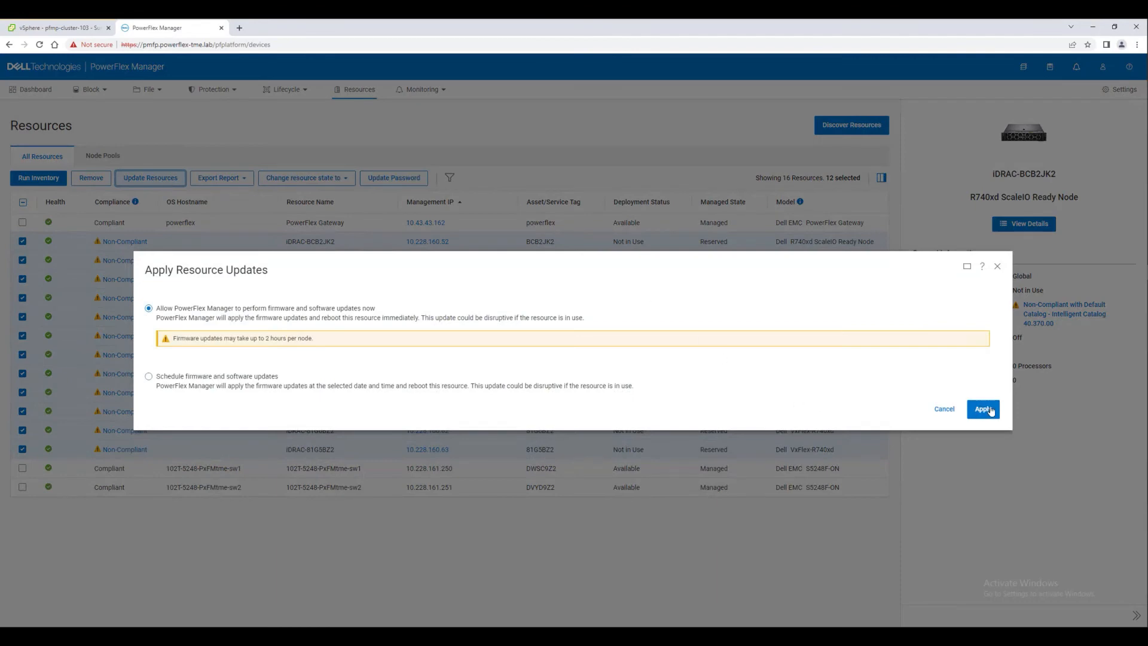
{"action": "mouse_move", "coordinate": [644, 372]}
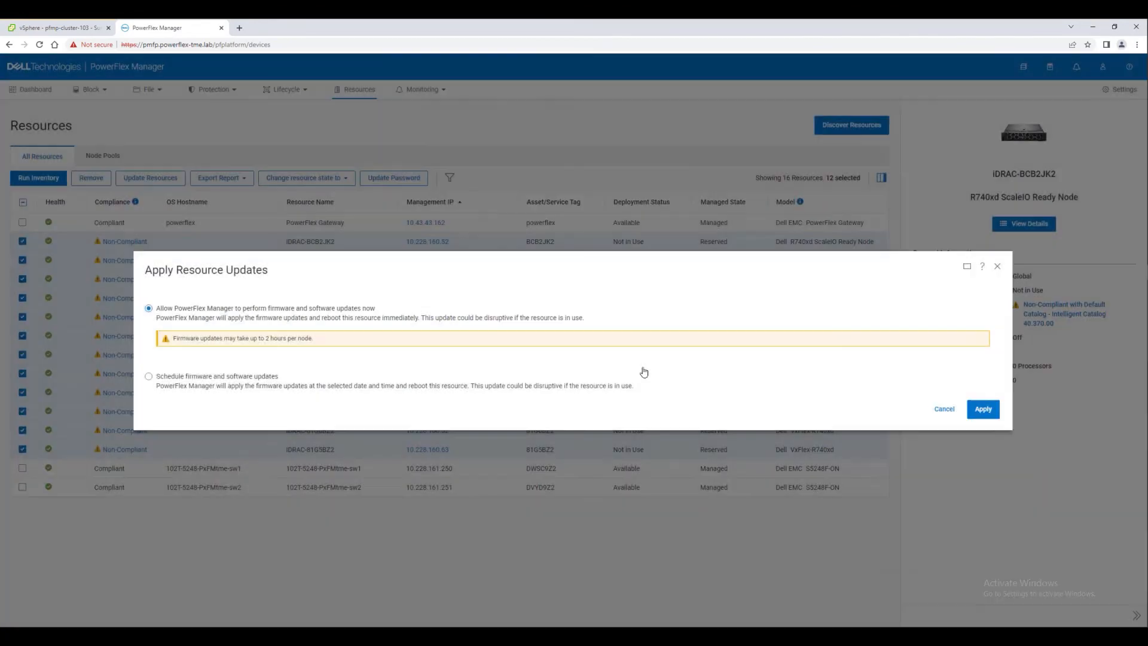
{"action": "left_click", "coordinate": [983, 409]}
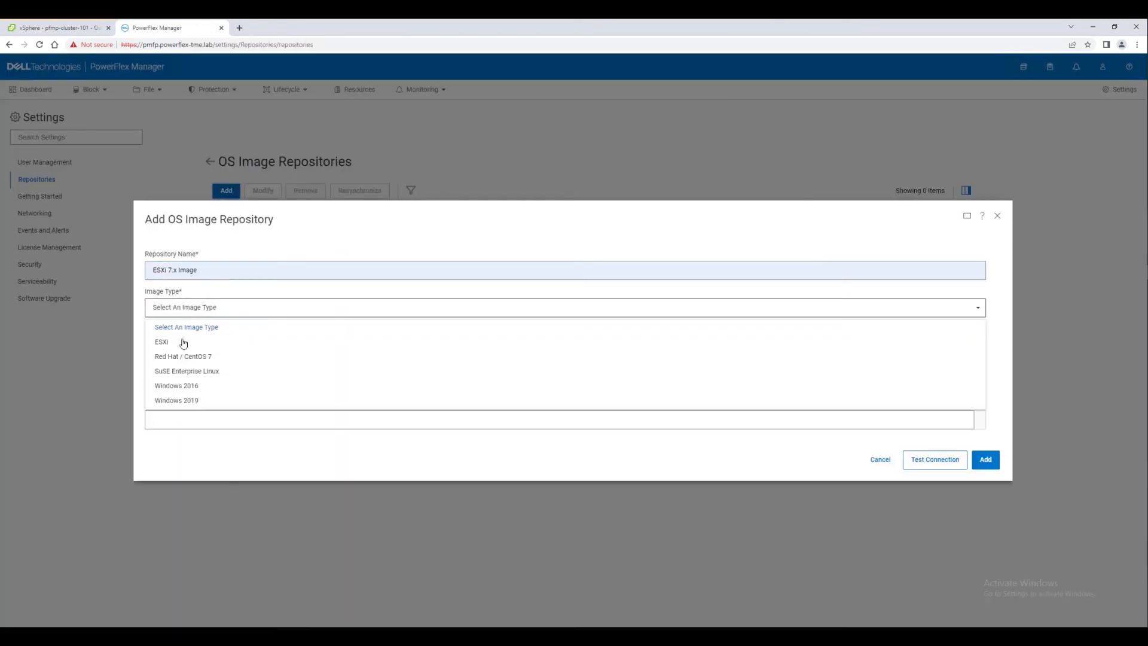
Set up the ESXi 7.x OS image repository and confirm a successful share connection test
{"action": "left_click", "coordinate": [161, 342]}
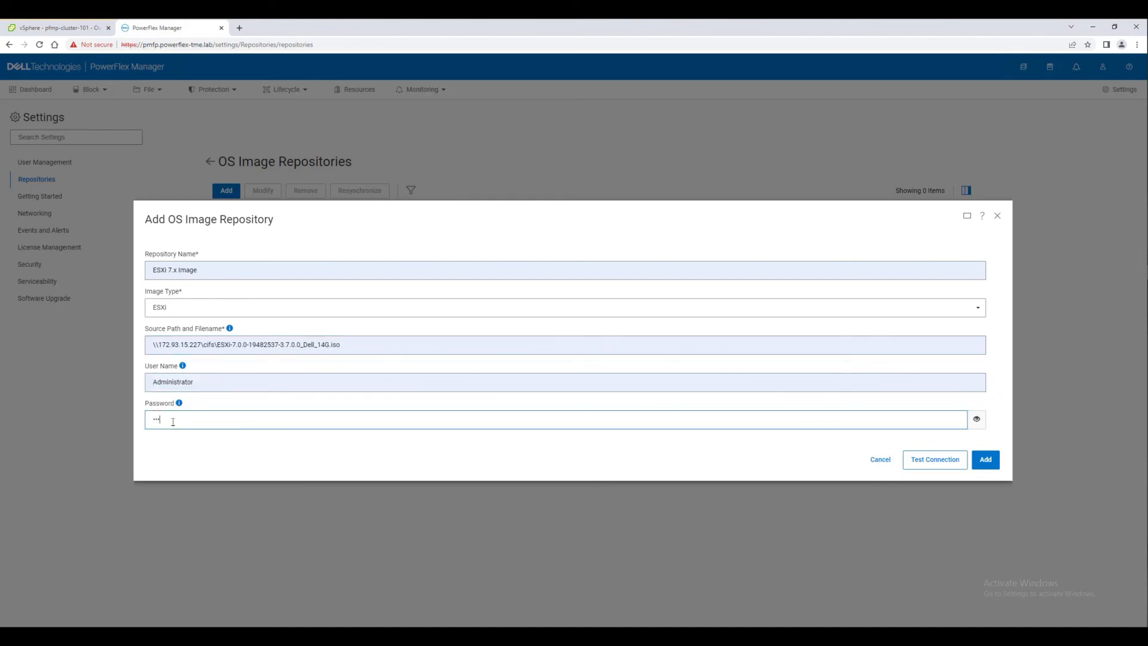
{"action": "left_click", "coordinate": [935, 459]}
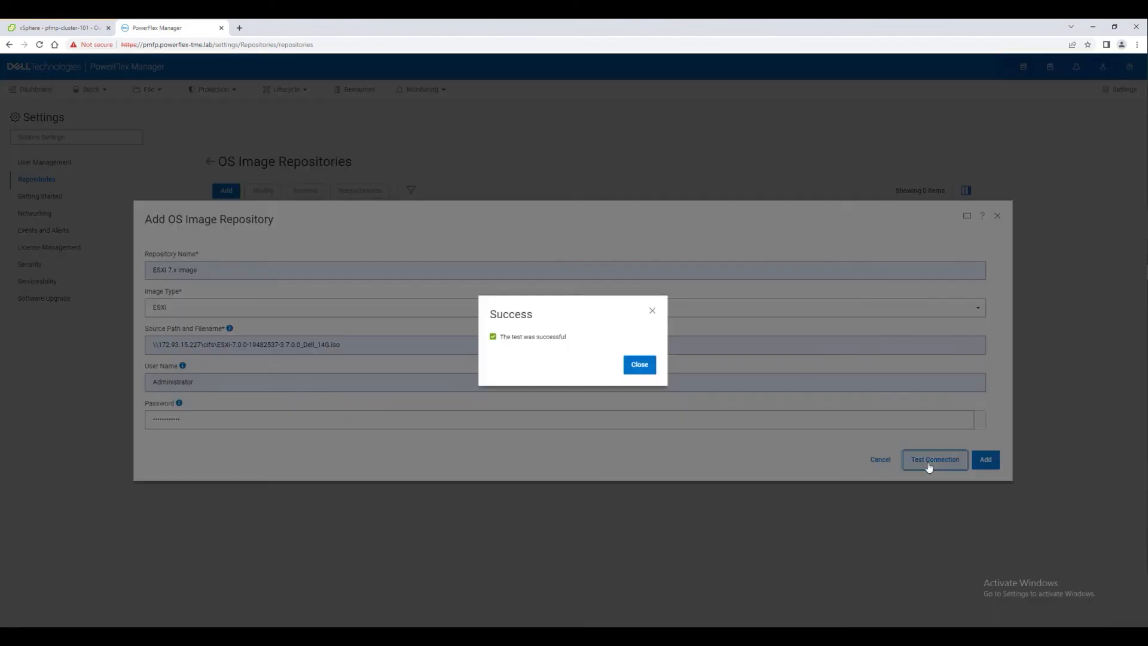
{"action": "left_click", "coordinate": [986, 459]}
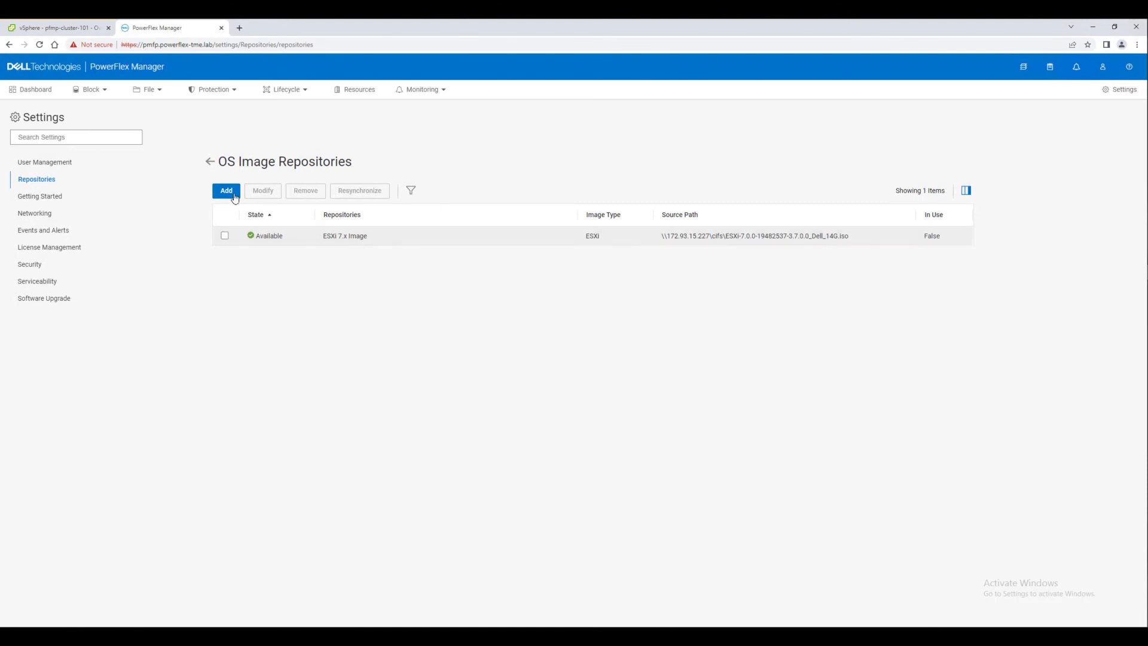
Add the SLES 15.3 image repository and check the running management jobs
{"action": "left_click", "coordinate": [226, 190]}
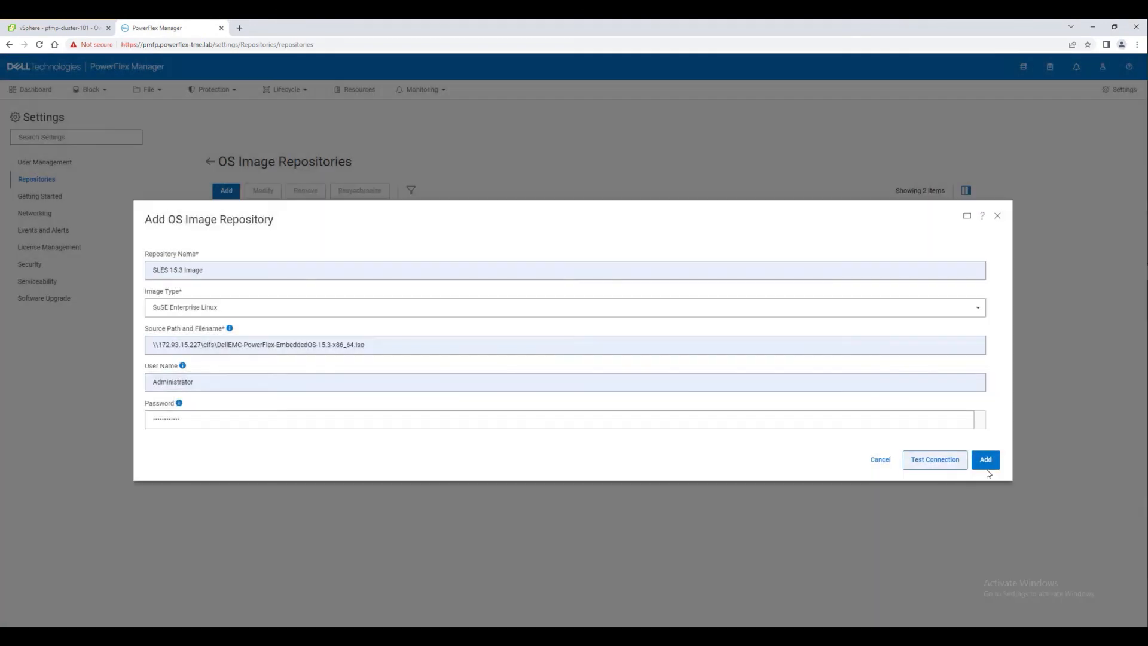
{"action": "left_click", "coordinate": [986, 459]}
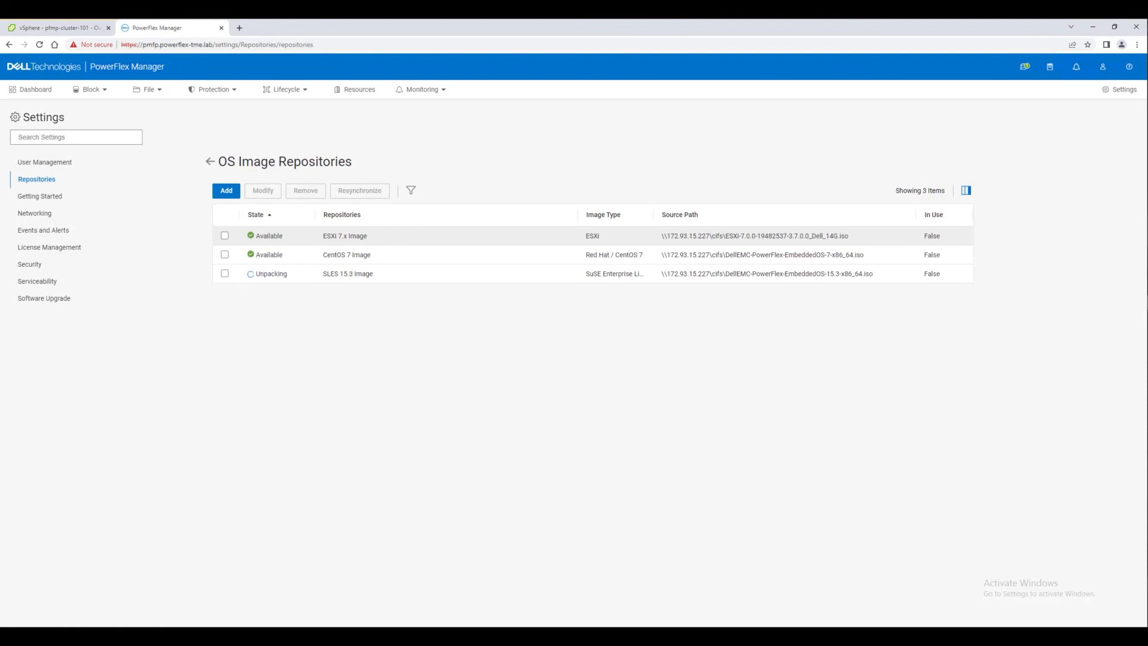
{"action": "left_click", "coordinate": [1025, 66]}
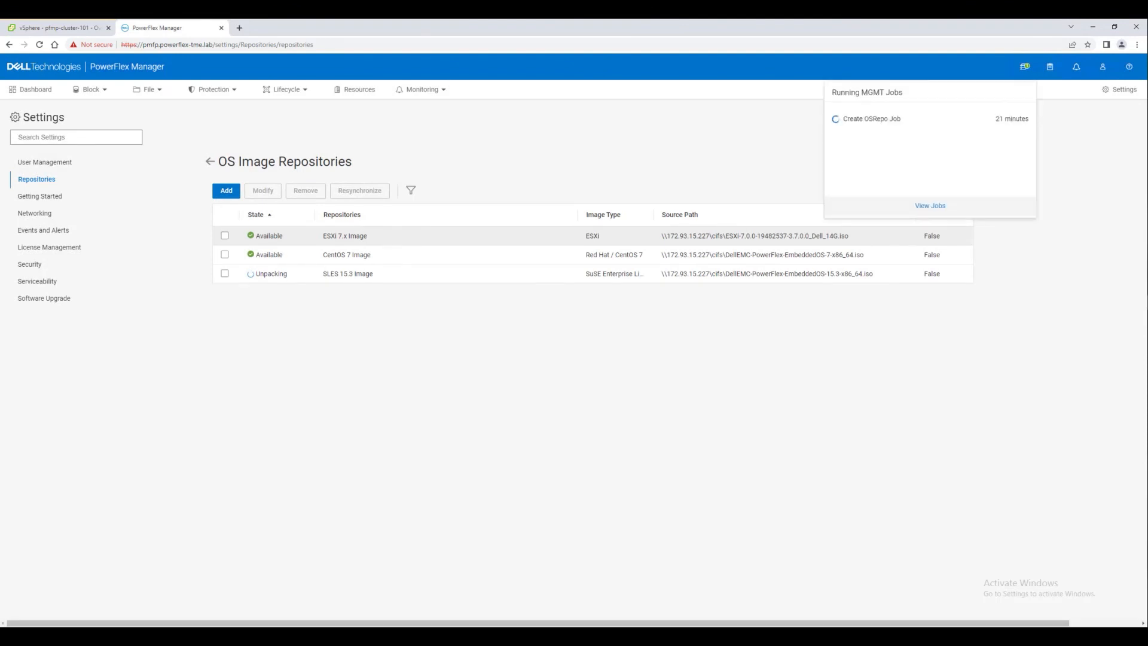